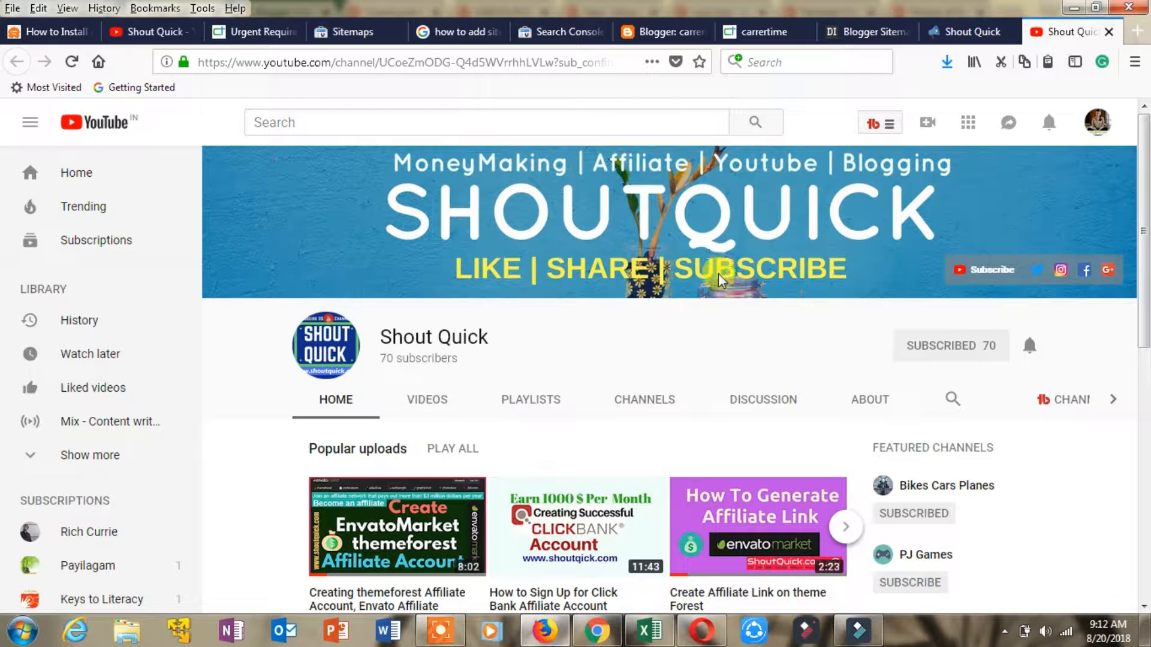
{"action": "mouse_move", "coordinate": [961, 350]}
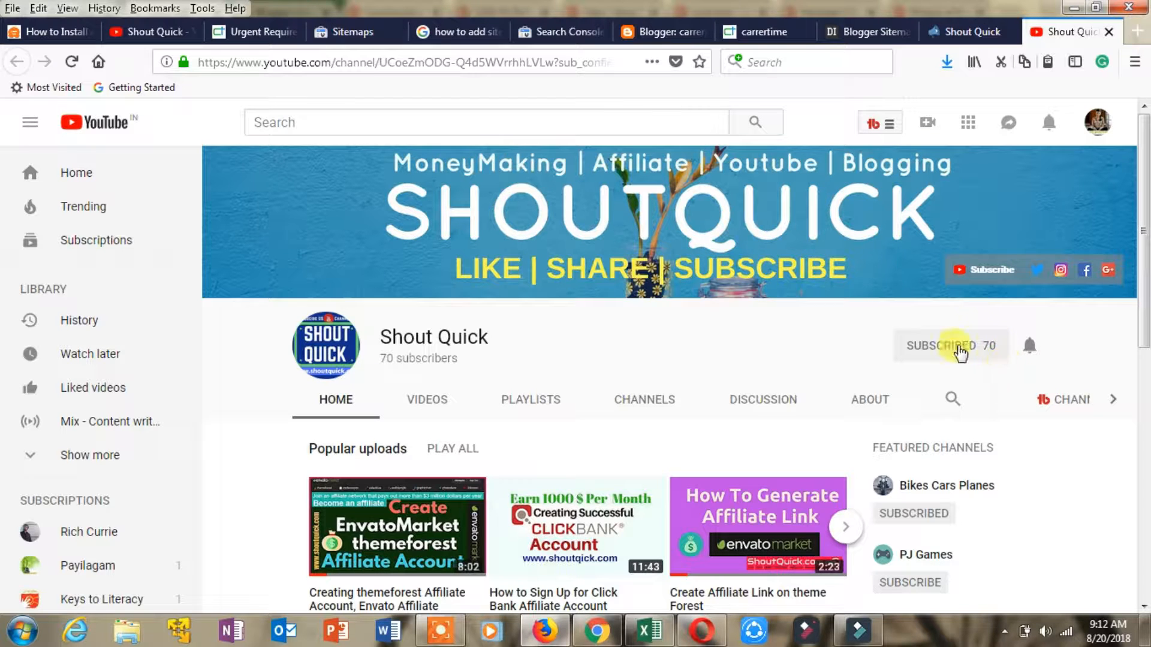
{"action": "mouse_move", "coordinate": [550, 382]}
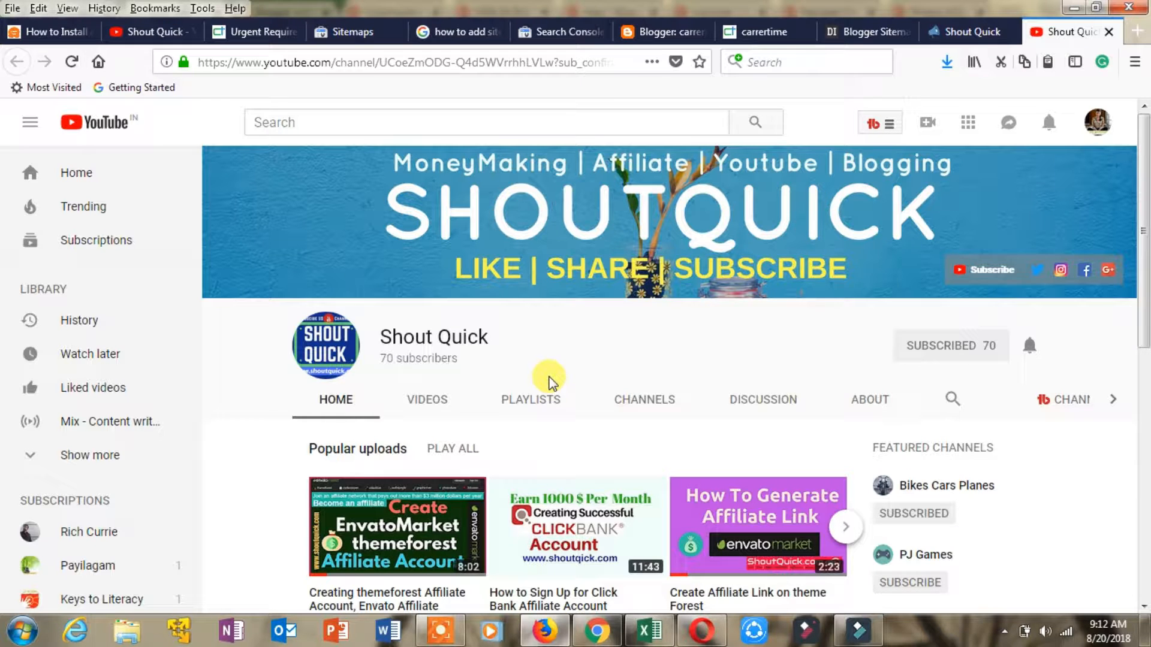
{"action": "mouse_move", "coordinate": [540, 92]}
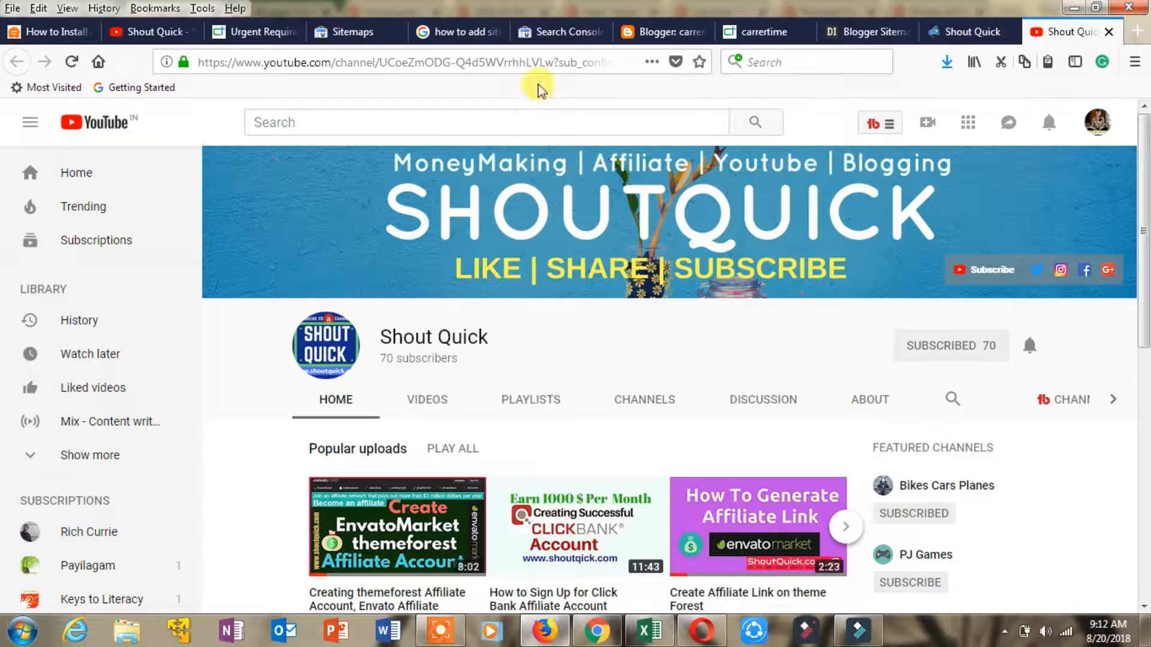
{"action": "mouse_move", "coordinate": [760, 88]}
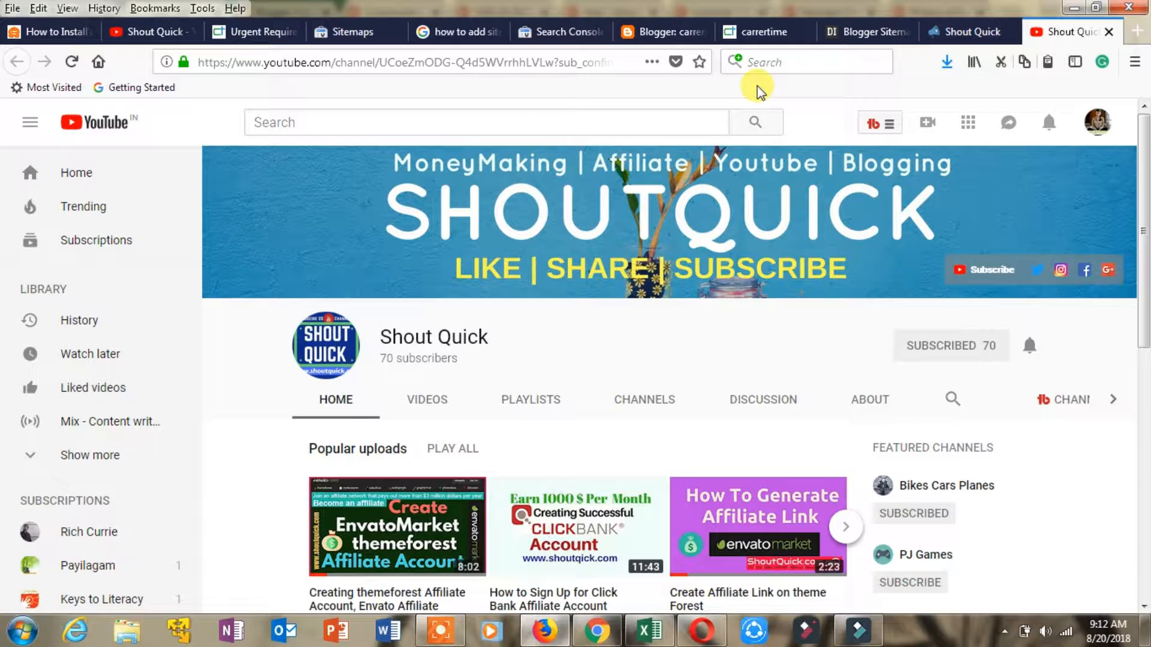
- Switch to the carrertime blog's homepage and copy its web address from the address bar
{"action": "left_click", "coordinate": [661, 32]}
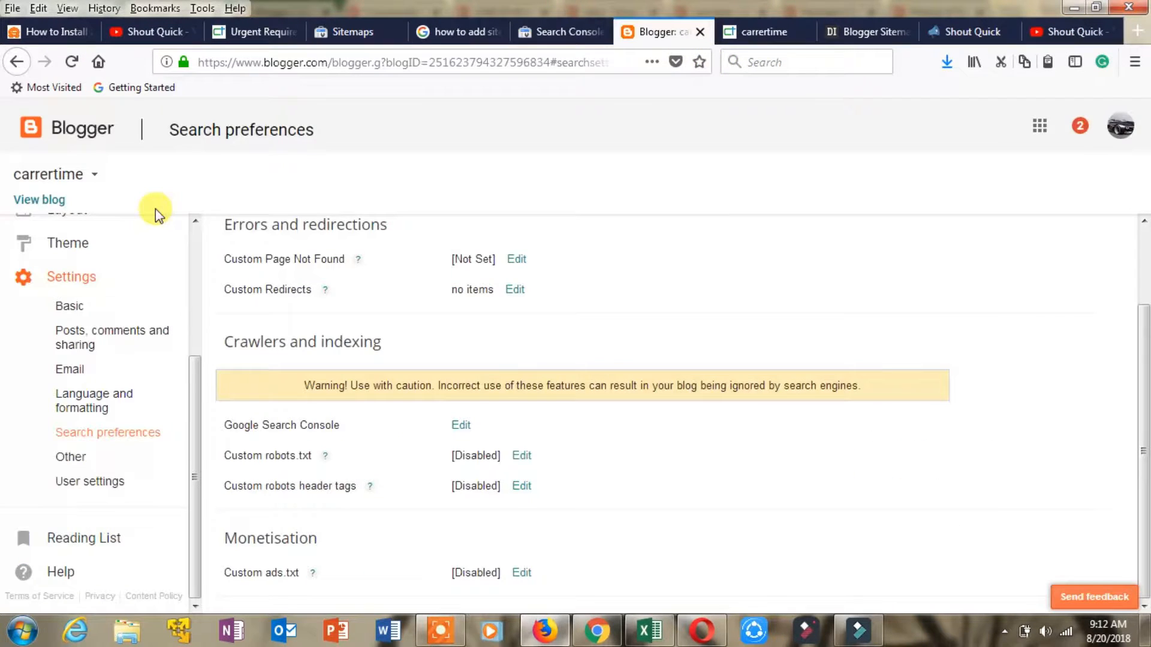
{"action": "mouse_move", "coordinate": [866, 22]}
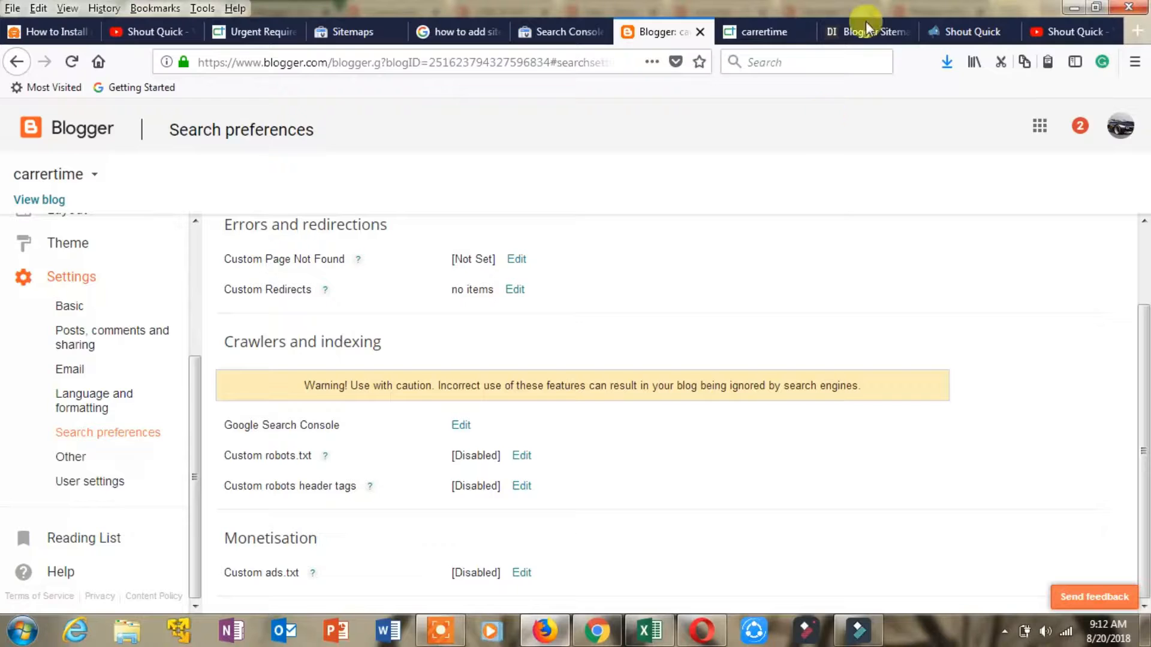
{"action": "left_click", "coordinate": [763, 32]}
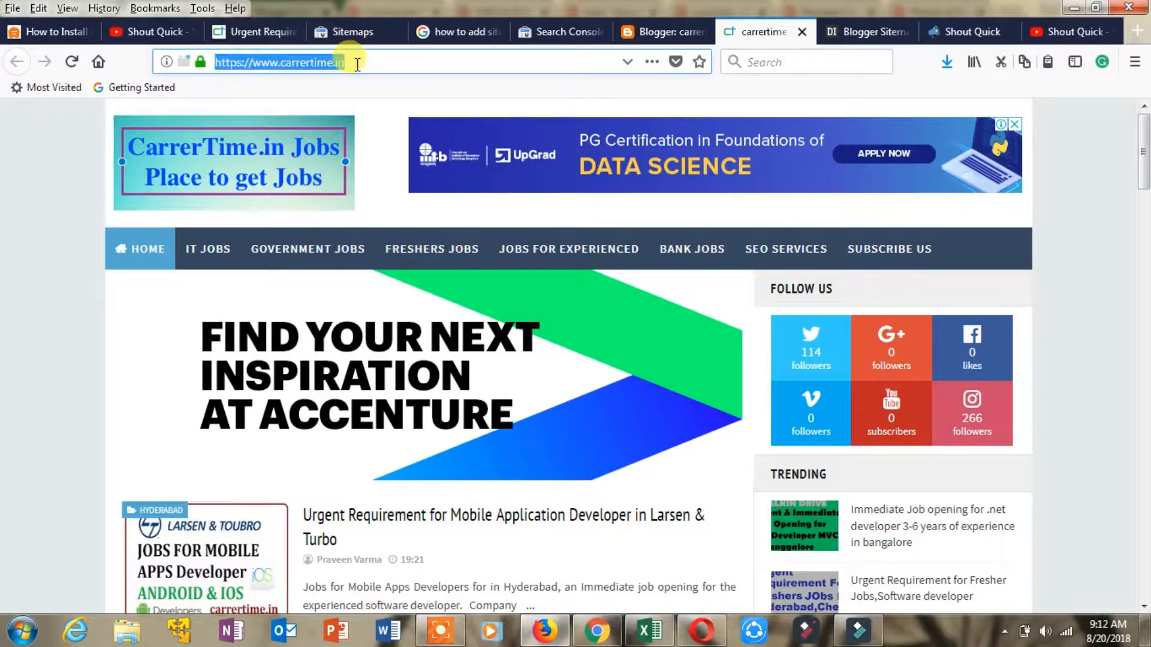
{"action": "right_click", "coordinate": [278, 62]}
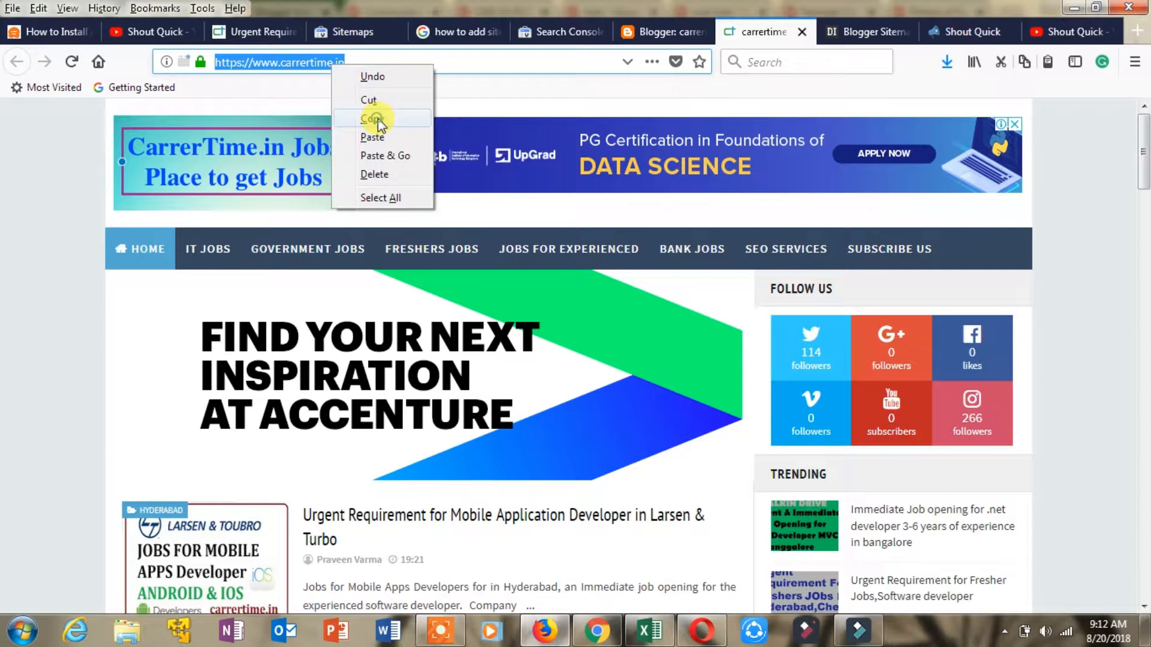
{"action": "left_click", "coordinate": [866, 31]}
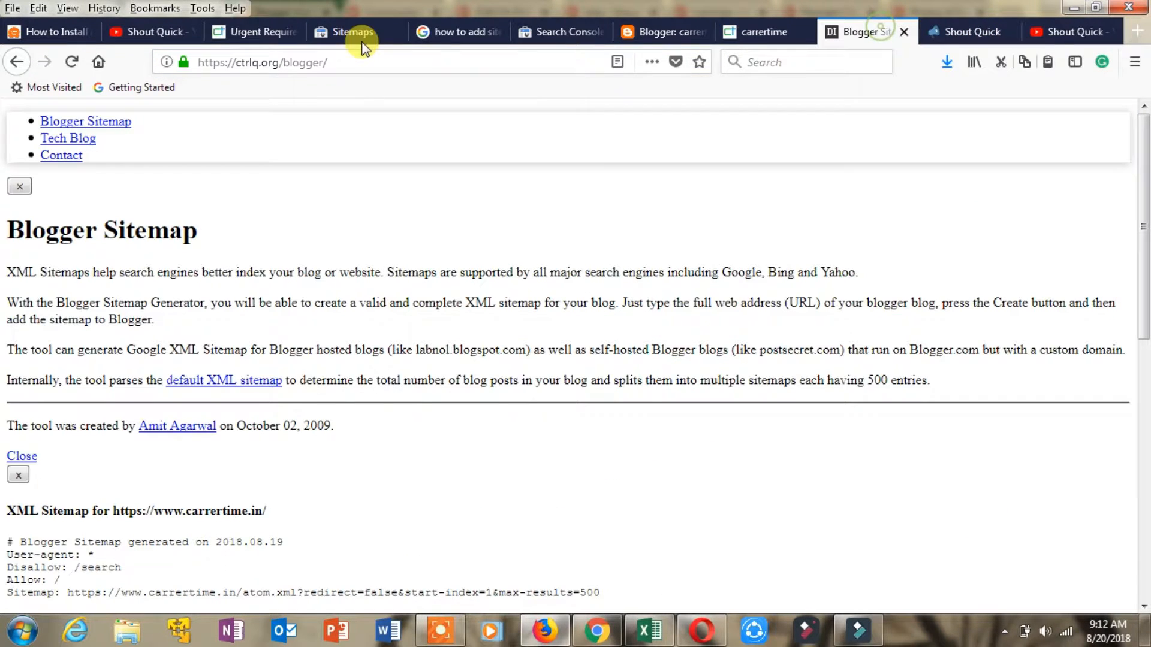
{"action": "mouse_move", "coordinate": [325, 178]}
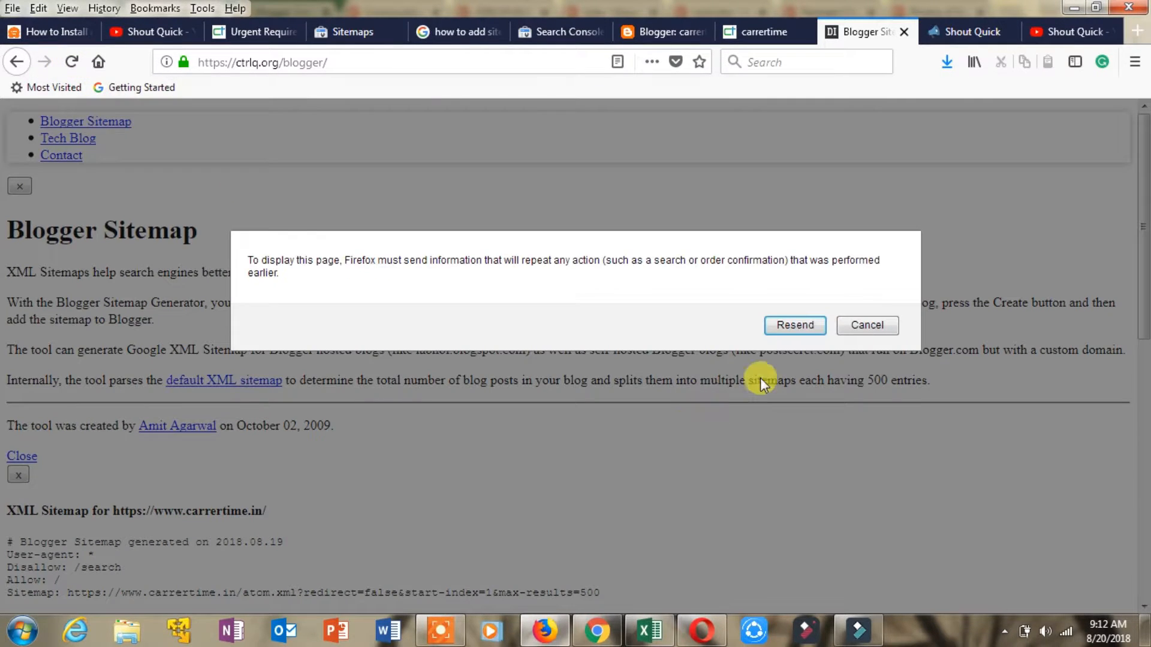
{"action": "left_click", "coordinate": [794, 325]}
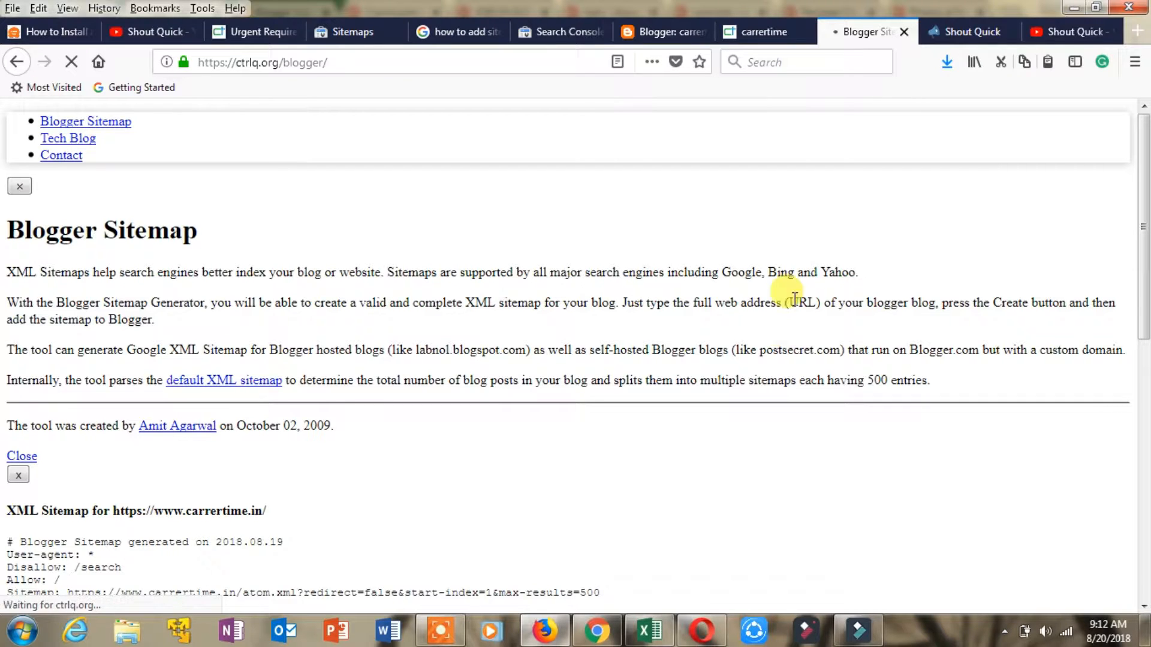
{"action": "mouse_move", "coordinate": [776, 222]}
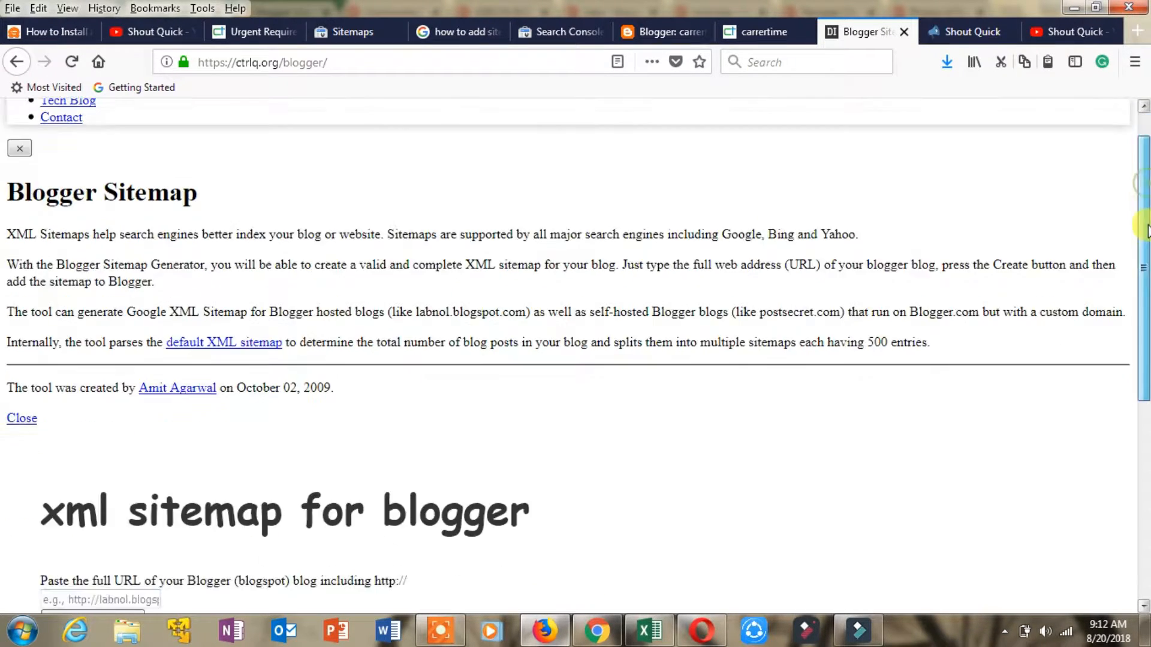
{"action": "scroll", "scroll_direction": "down", "scroll_amount": 3}
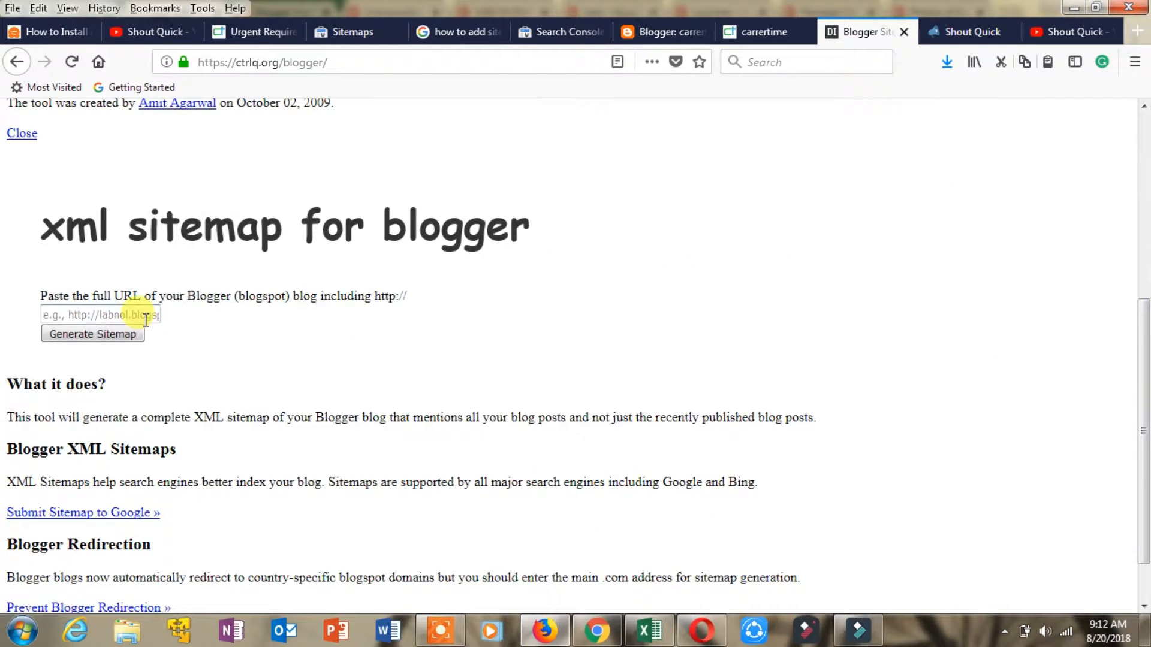
{"action": "type", "text": "https://www.carrertime.in/"}
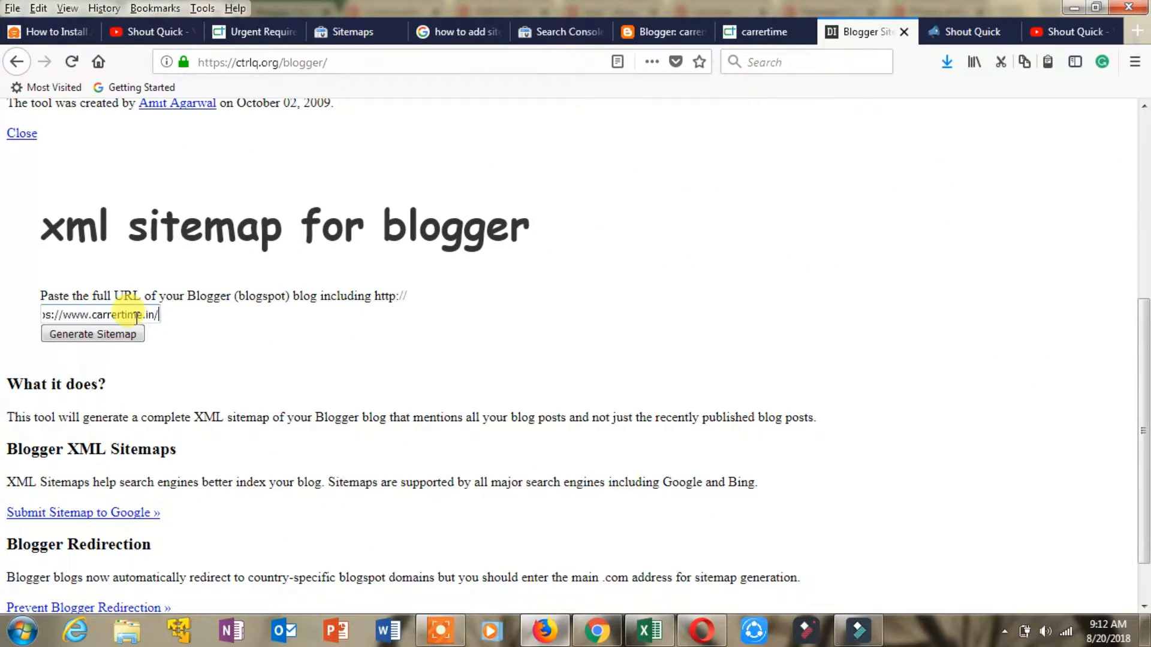
{"action": "left_click", "coordinate": [92, 334]}
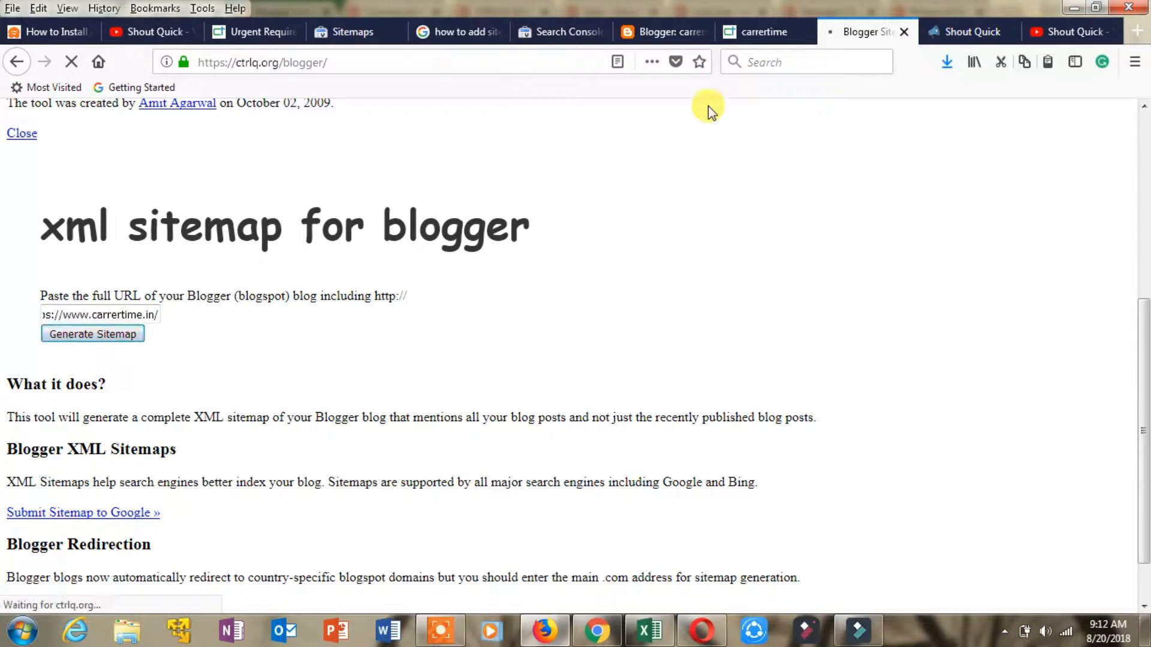
{"action": "left_click", "coordinate": [353, 32]}
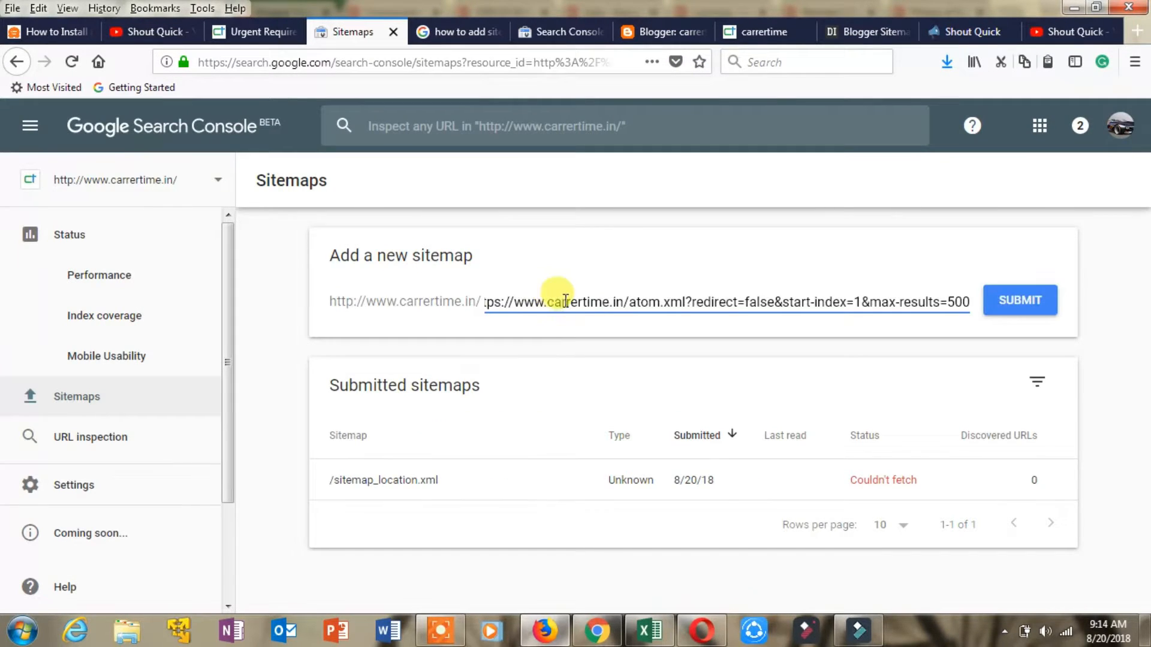
- Remove the duplicated domain from the sitemap field, submit atom.xml, and dismiss the success message
{"action": "double_click", "coordinate": [595, 302]}
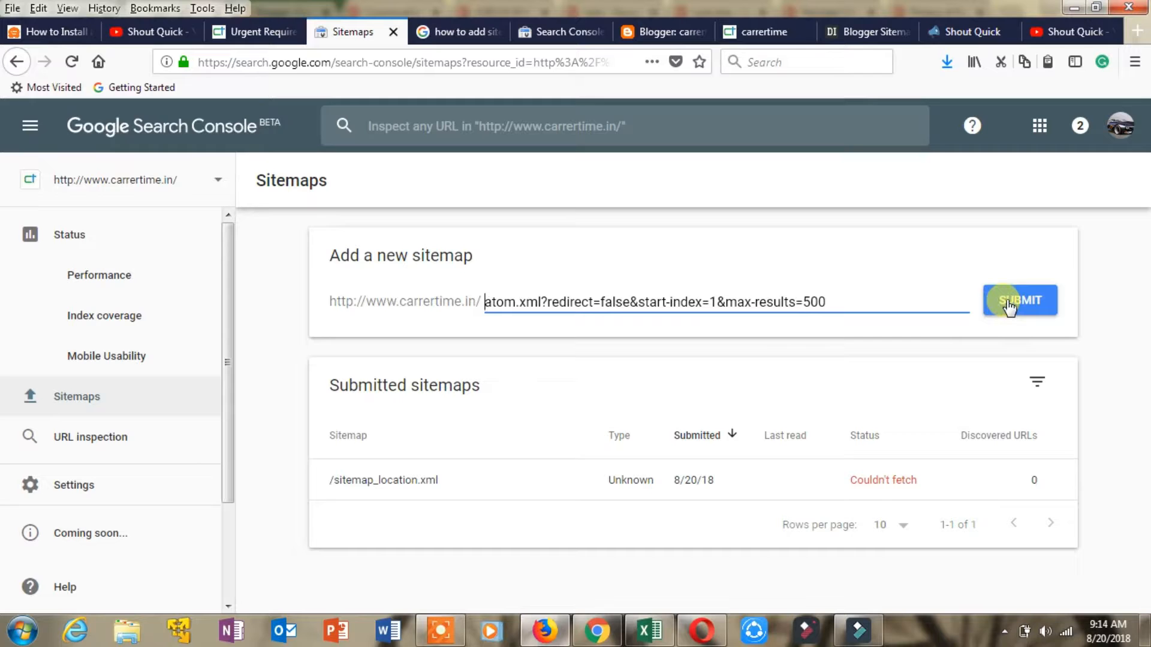
{"action": "left_click", "coordinate": [1019, 300]}
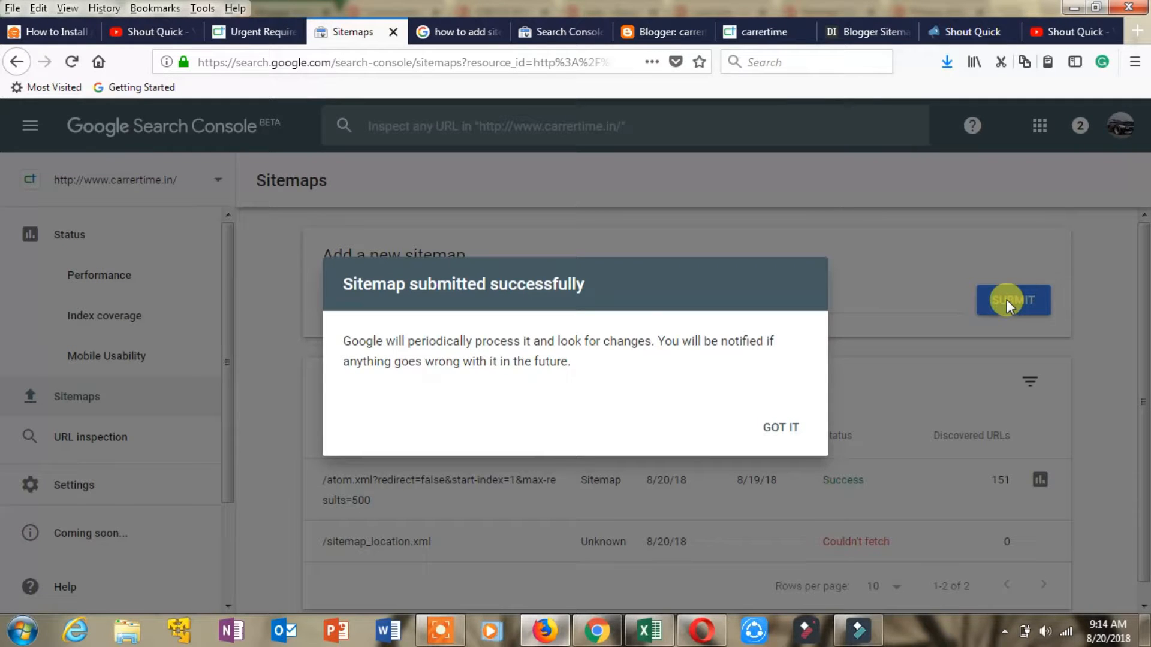
{"action": "left_click", "coordinate": [780, 427]}
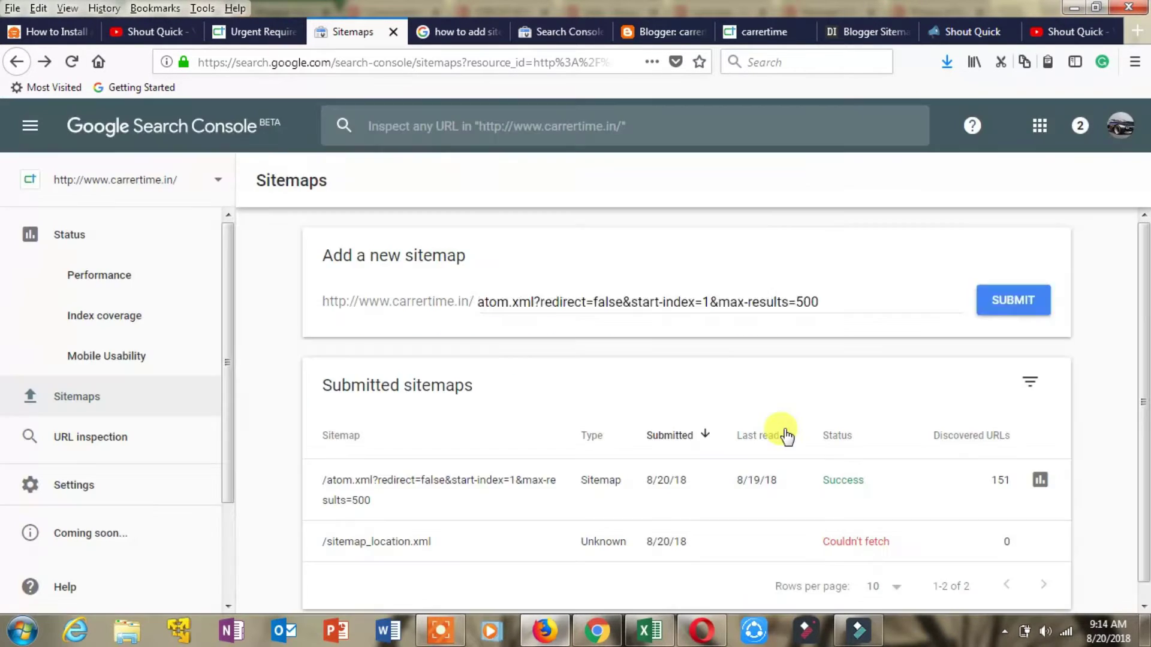
- Scroll the Sitemaps page to view both submitted sitemaps, atom.xml and sitemap_location.xml
{"action": "scroll", "scroll_direction": "down", "scroll_amount": 3}
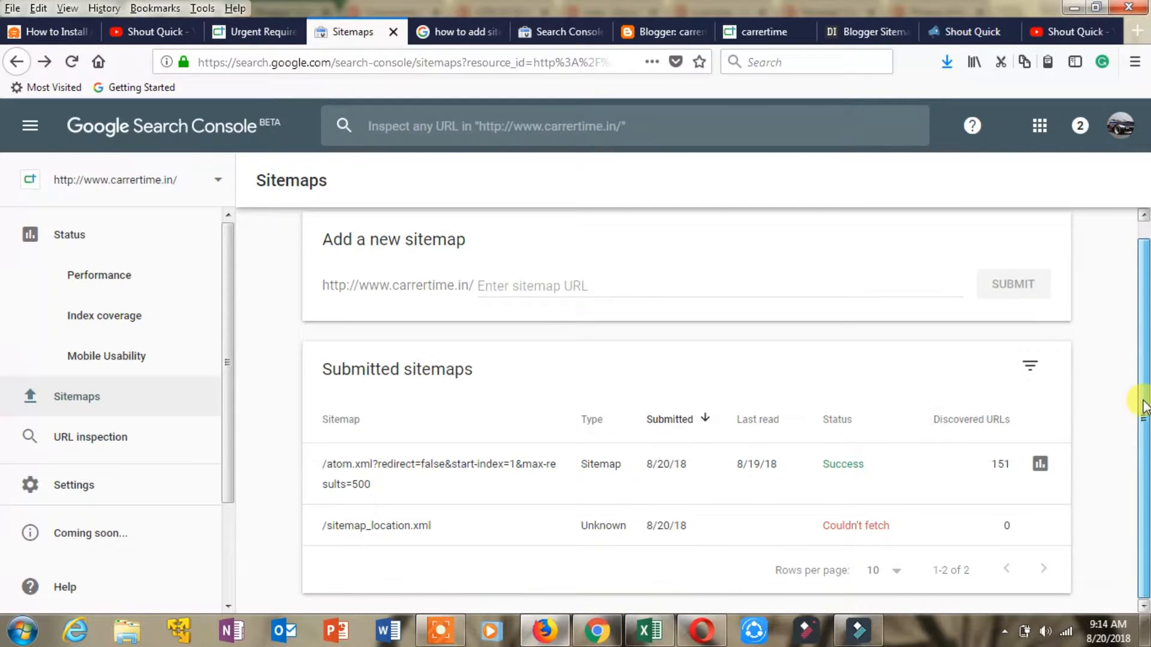
{"action": "mouse_move", "coordinate": [962, 446]}
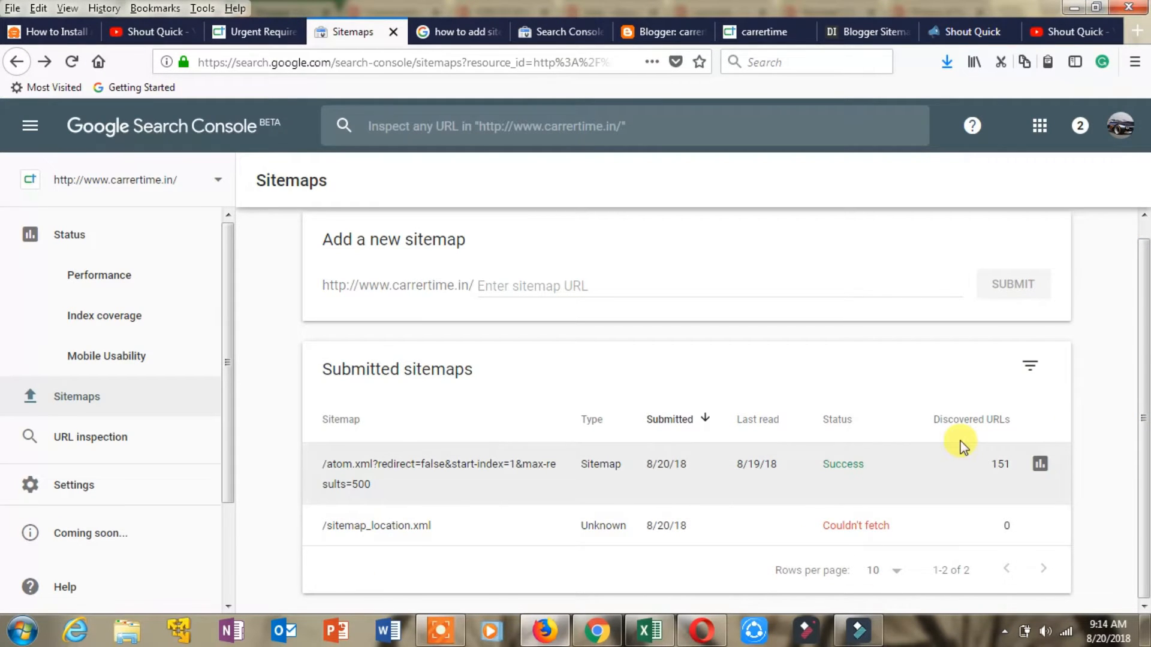
{"action": "mouse_move", "coordinate": [951, 433]}
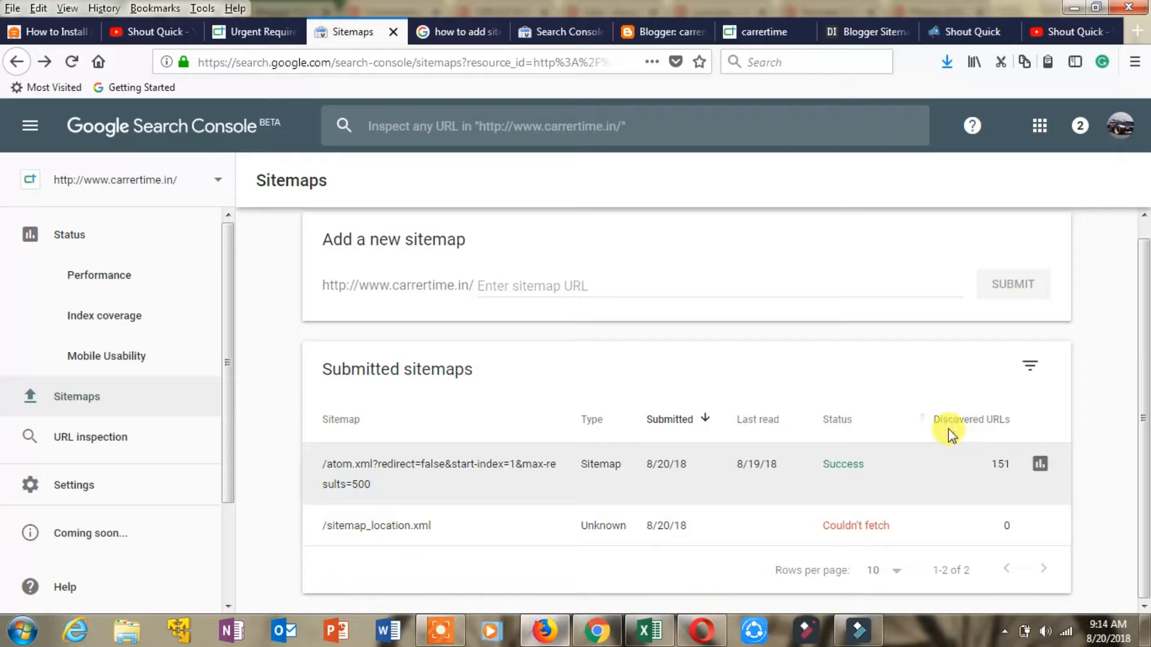
{"action": "mouse_move", "coordinate": [801, 469]}
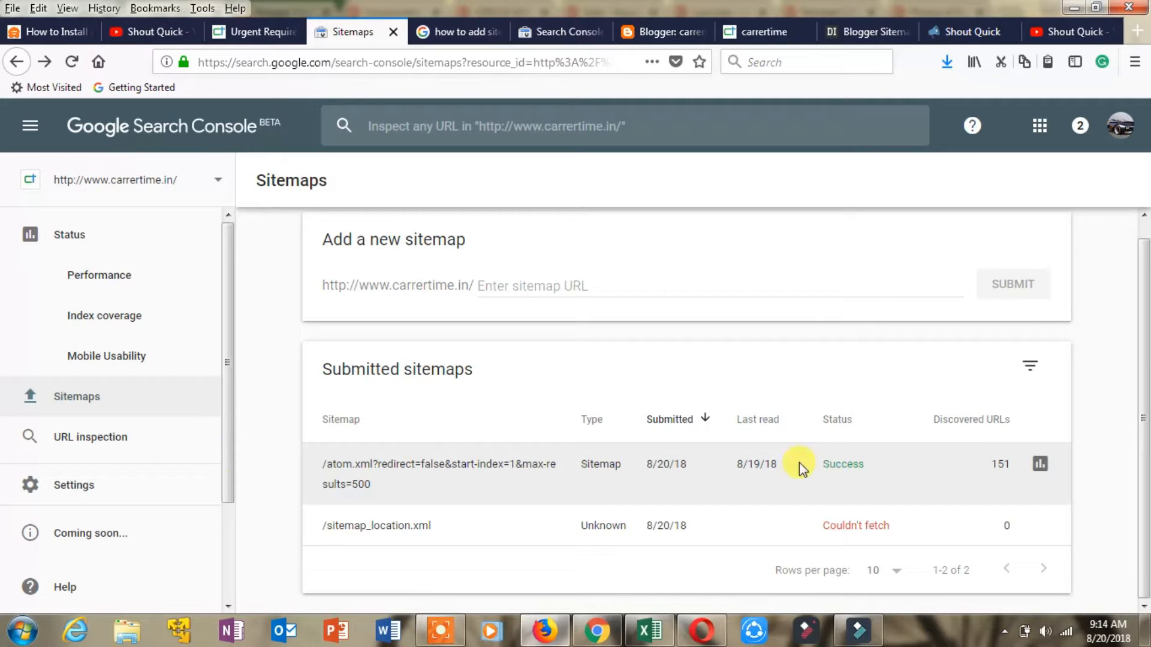
{"action": "mouse_move", "coordinate": [248, 419]}
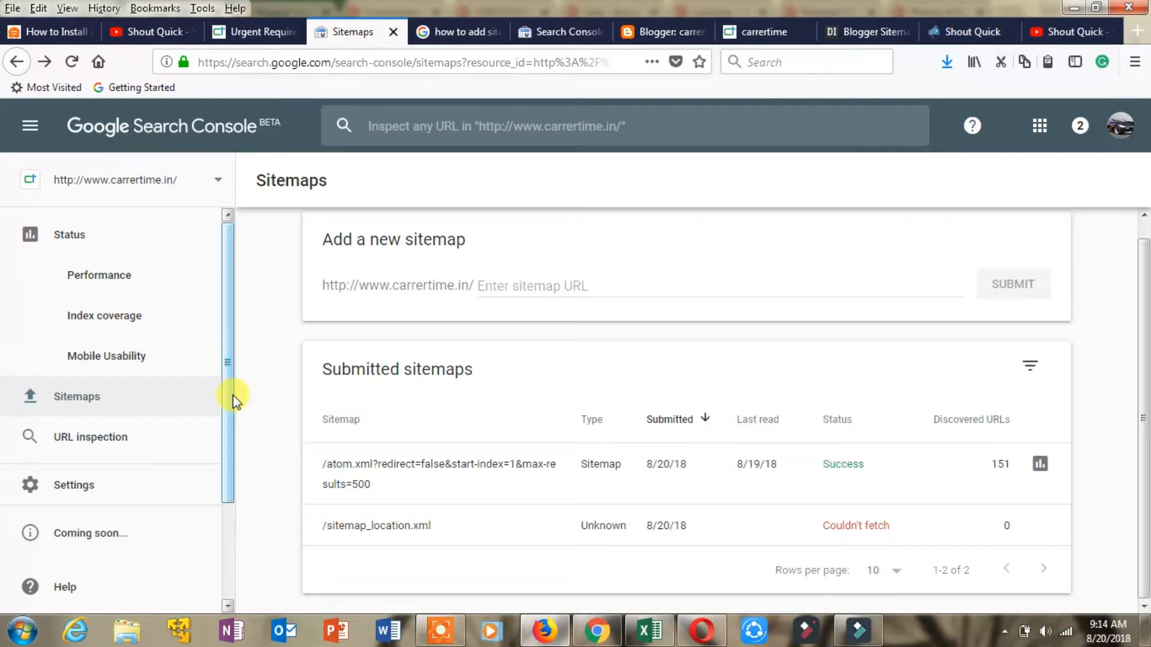
{"action": "mouse_move", "coordinate": [222, 333]}
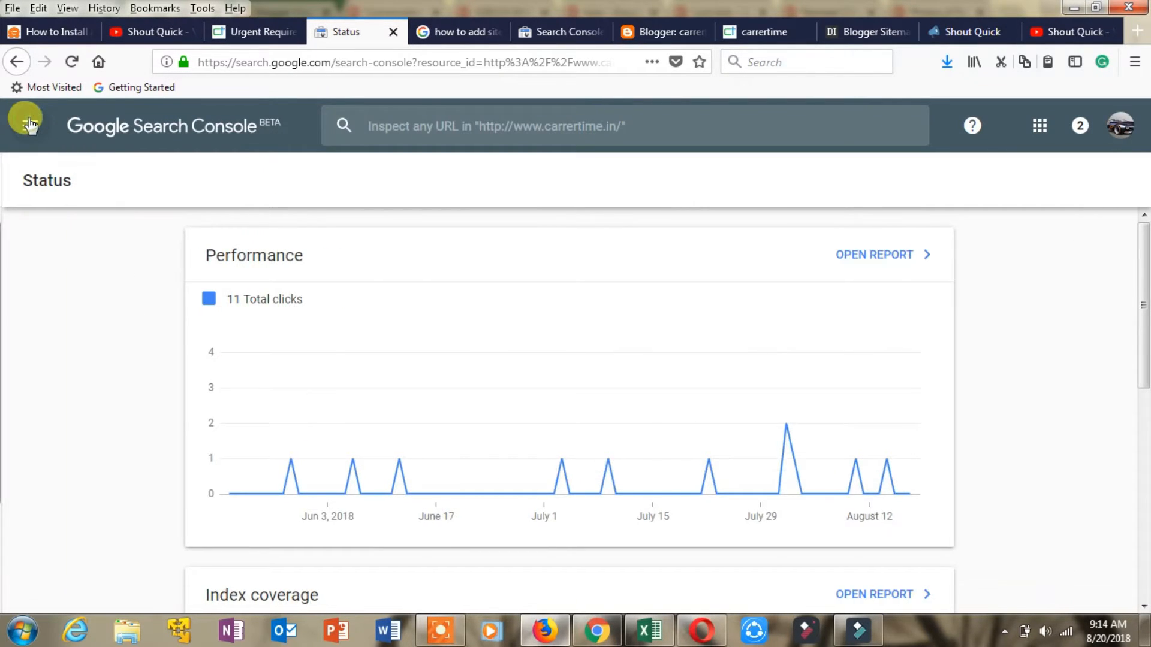
- Reopen the sidebar, keep carrertime.in as the property, and go back to the Sitemaps report
{"action": "left_click", "coordinate": [30, 124]}
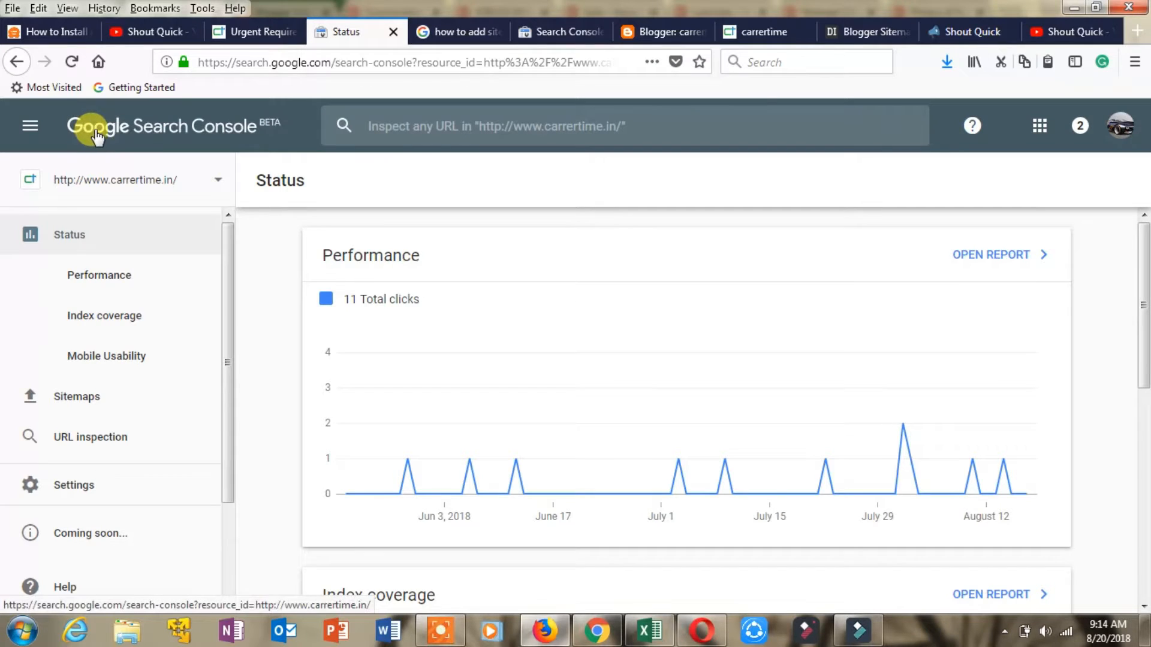
{"action": "left_click", "coordinate": [217, 179]}
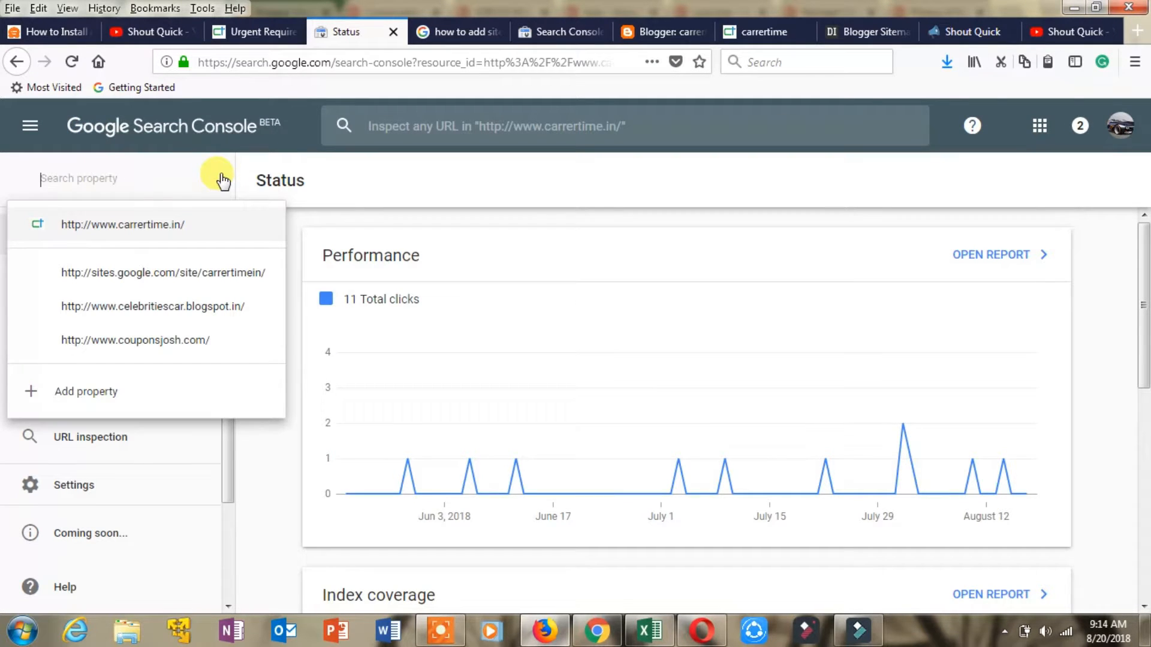
{"action": "mouse_move", "coordinate": [215, 272]}
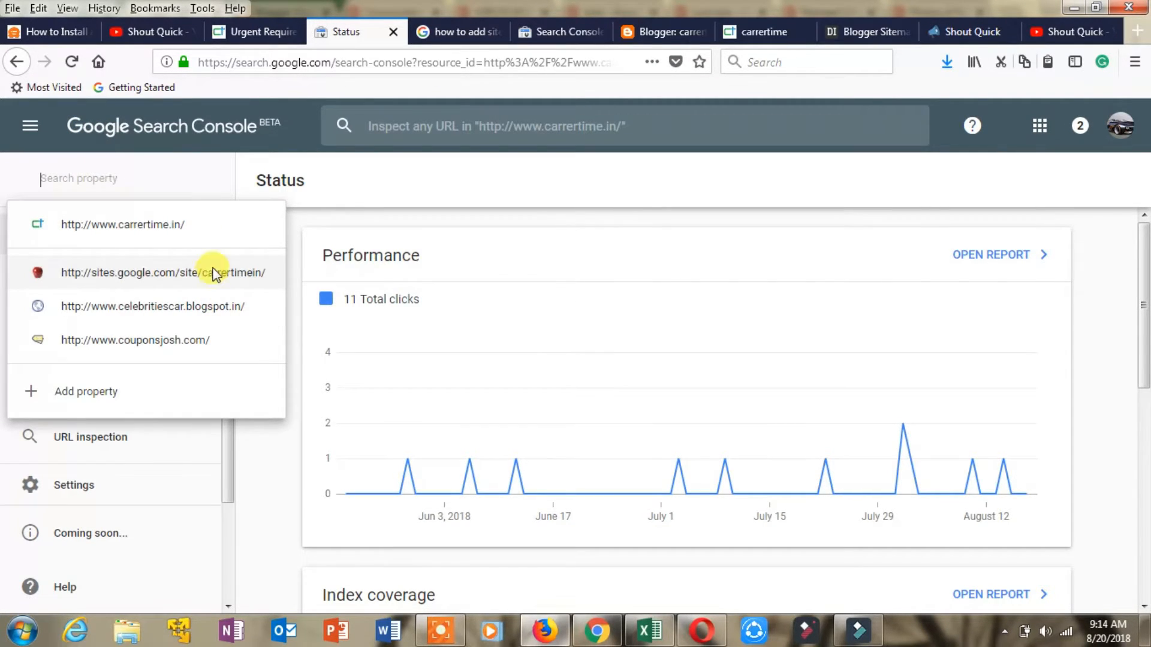
{"action": "mouse_move", "coordinate": [169, 224]}
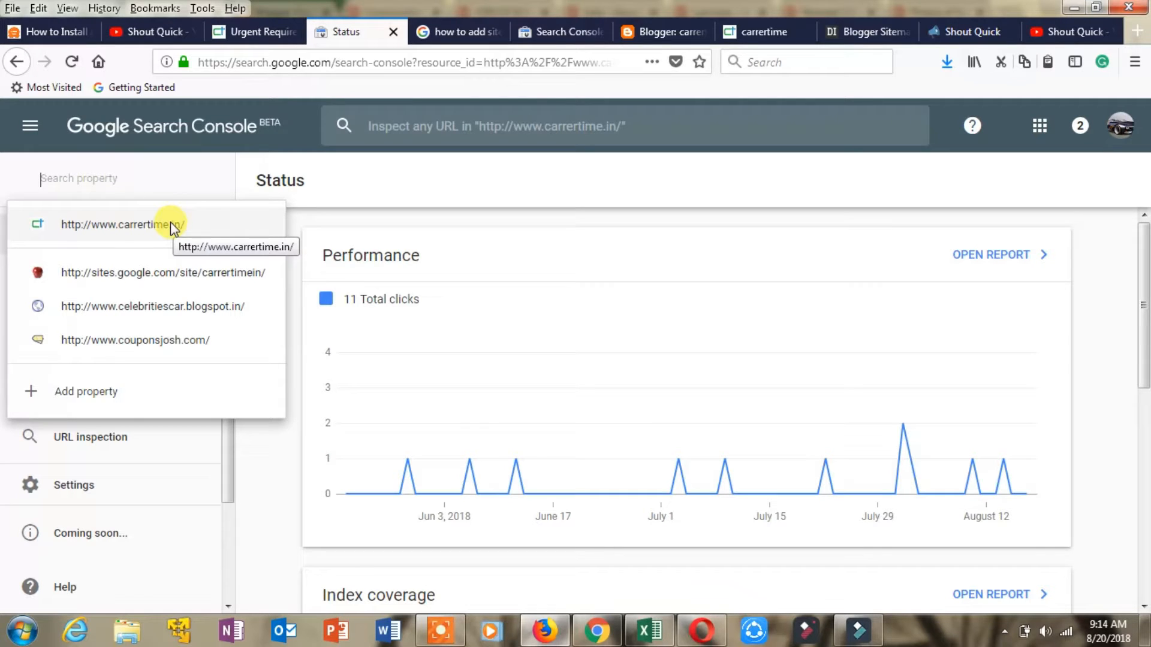
{"action": "left_click", "coordinate": [121, 224]}
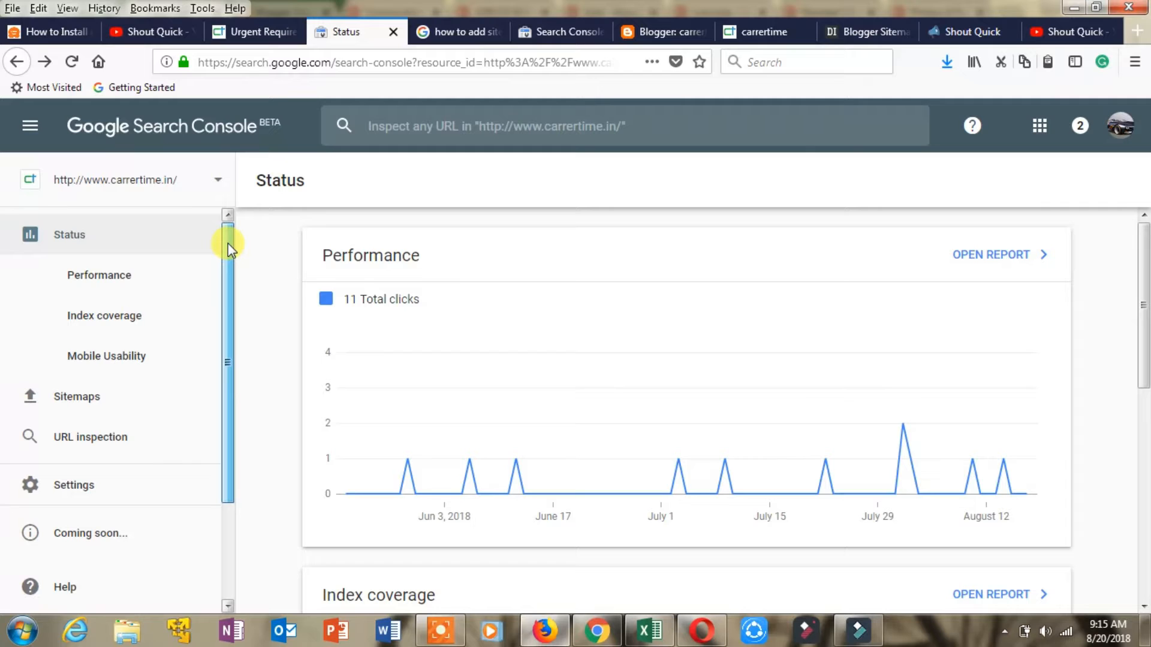
{"action": "scroll", "scroll_direction": "down", "scroll_amount": 3}
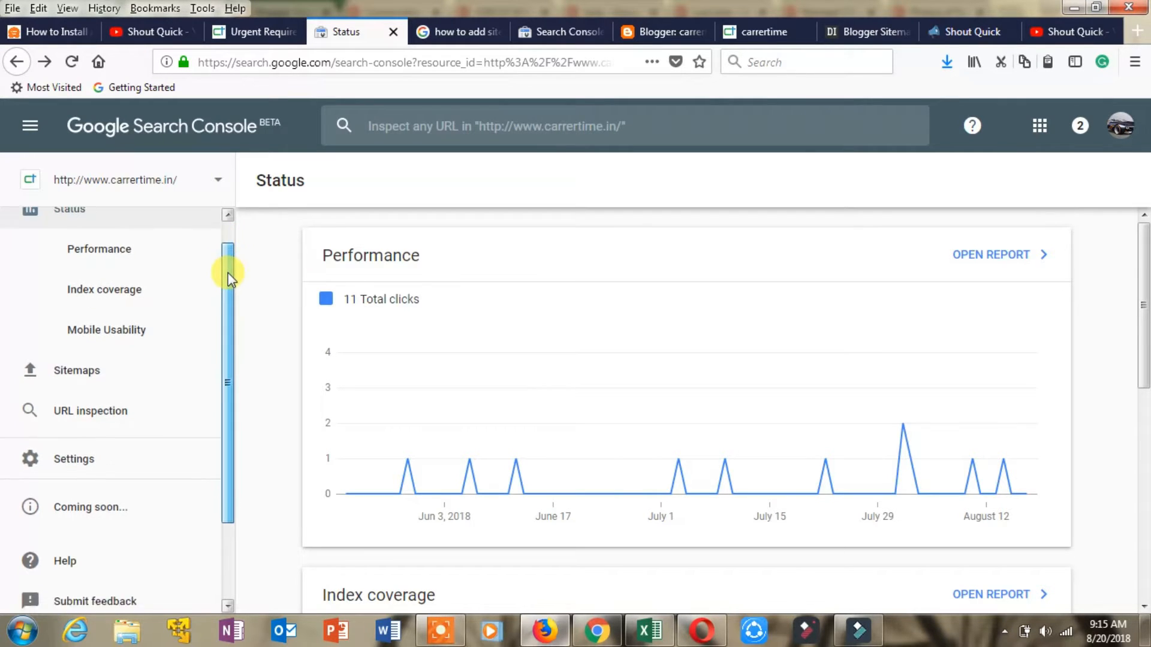
{"action": "left_click", "coordinate": [76, 320]}
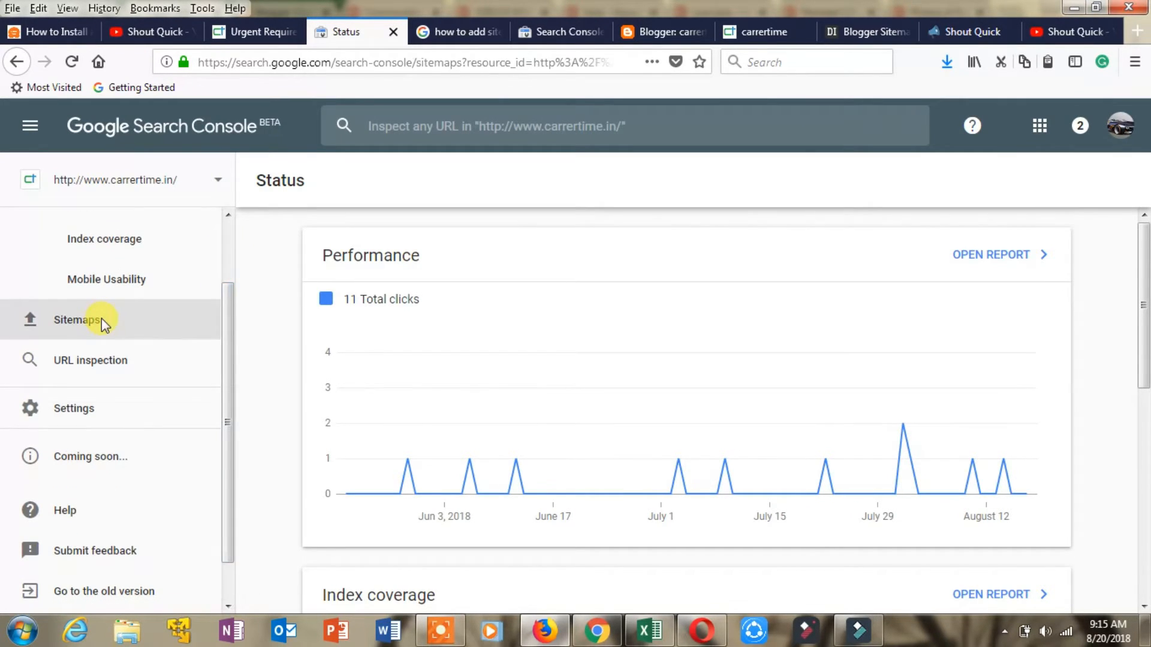
{"action": "left_click", "coordinate": [77, 319]}
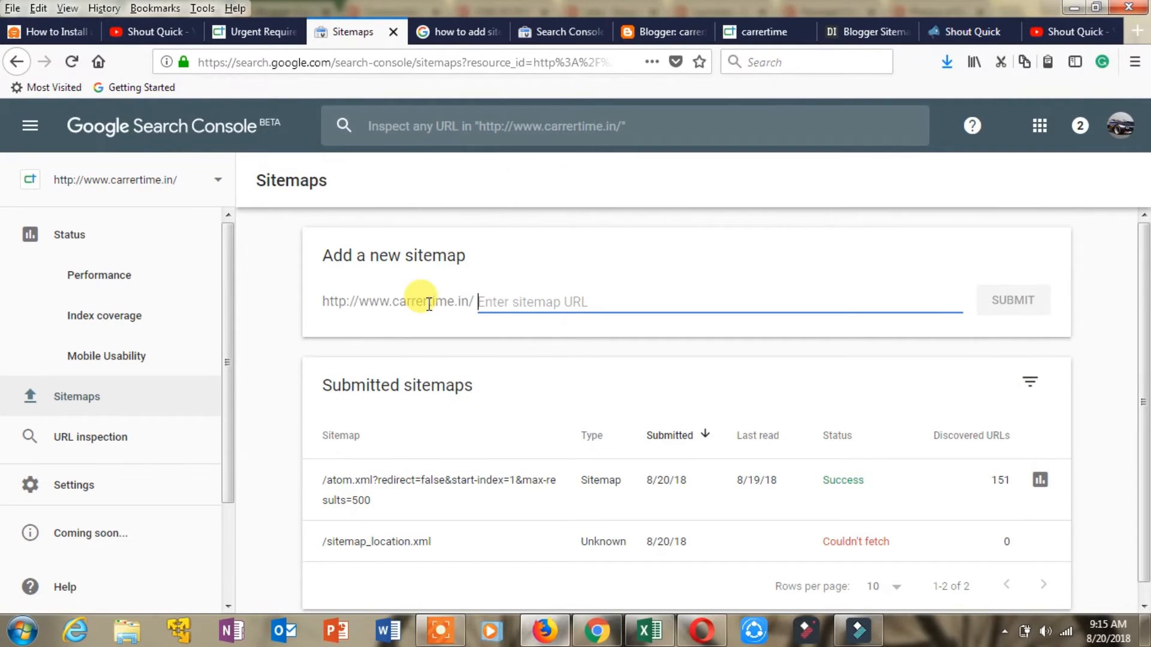
{"action": "mouse_move", "coordinate": [345, 254]}
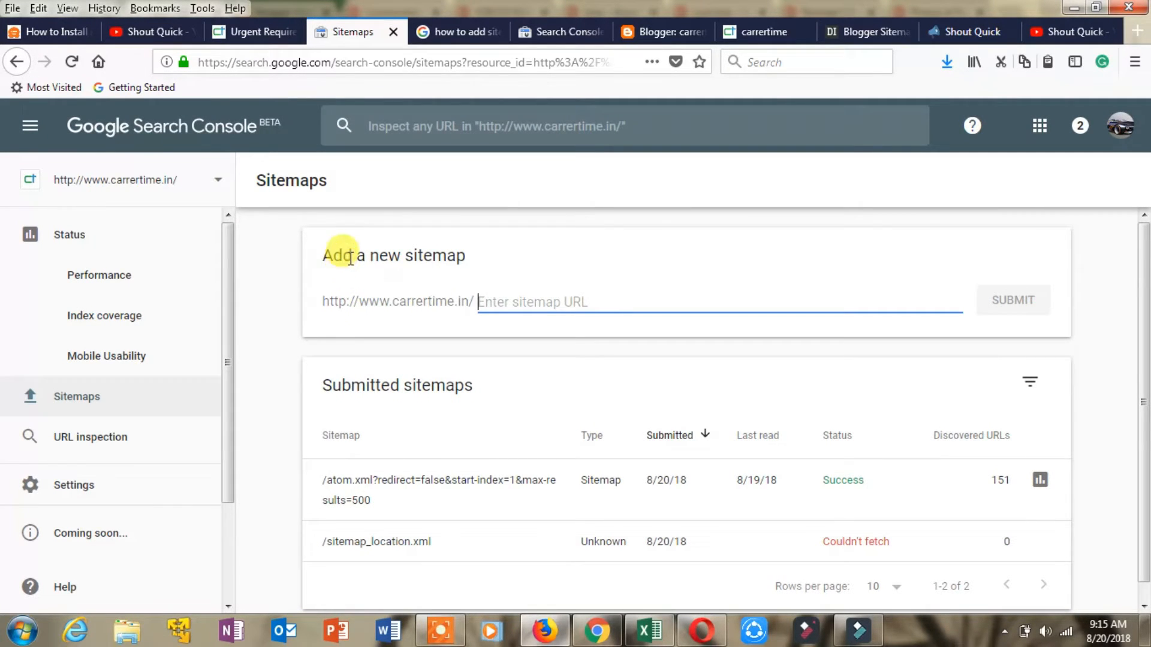
{"action": "double_click", "coordinate": [345, 302]}
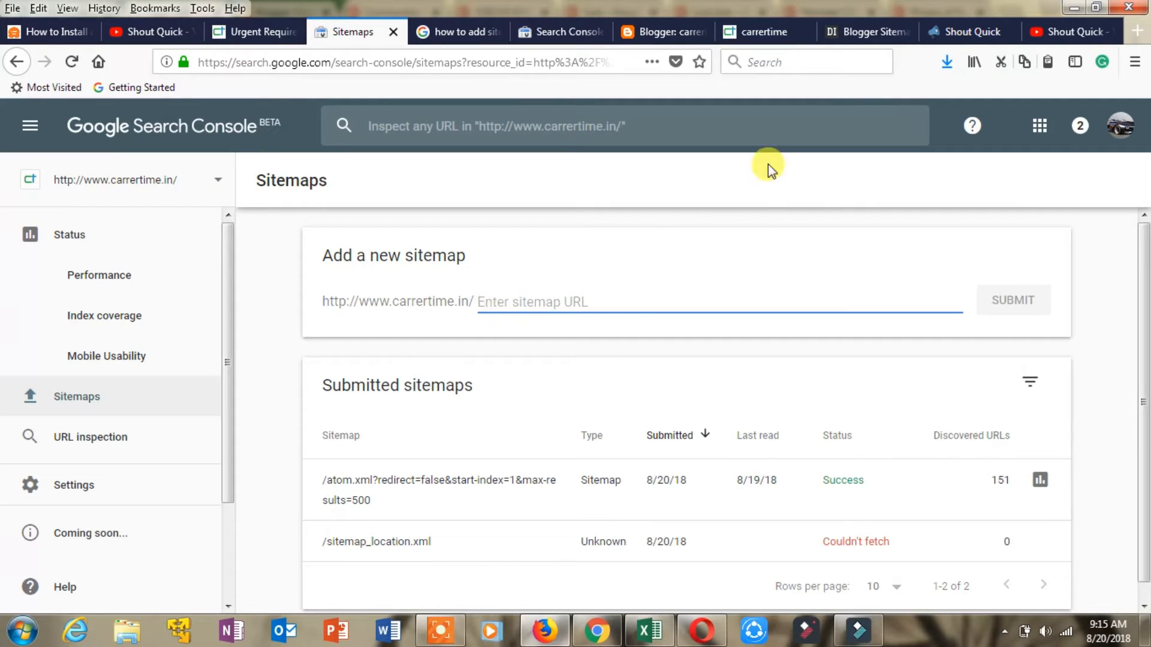
- Switch among the ctrlq.org, blog, Blogger and Search Console tabs, clicking the sitemap field
{"action": "left_click", "coordinate": [866, 32]}
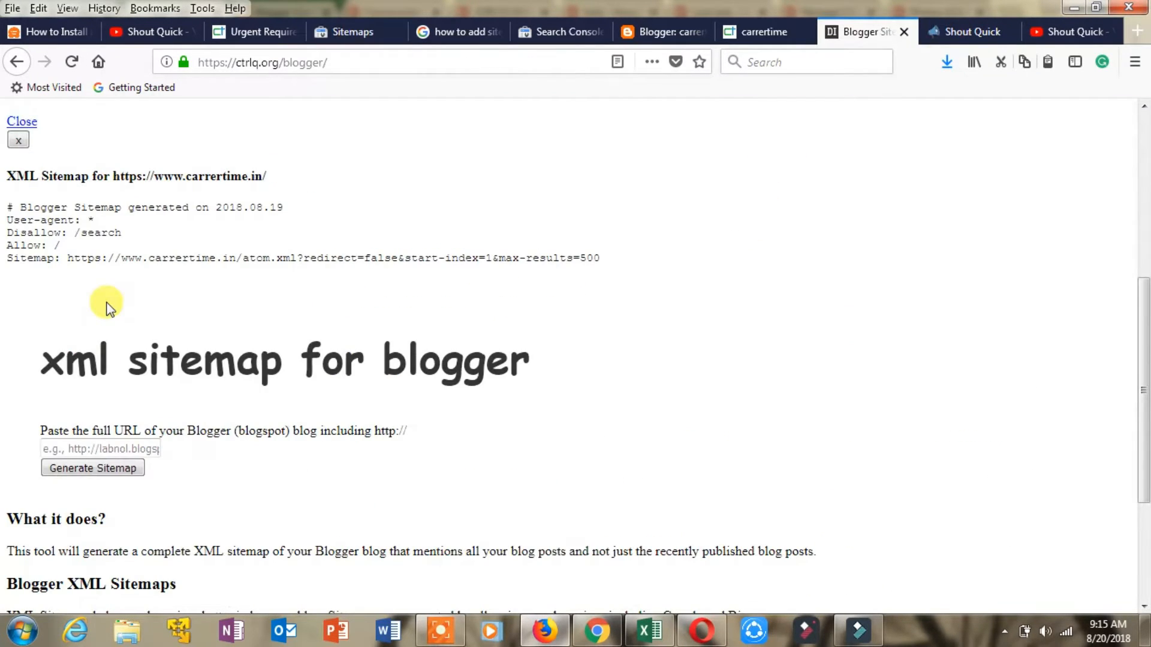
{"action": "mouse_move", "coordinate": [73, 258]}
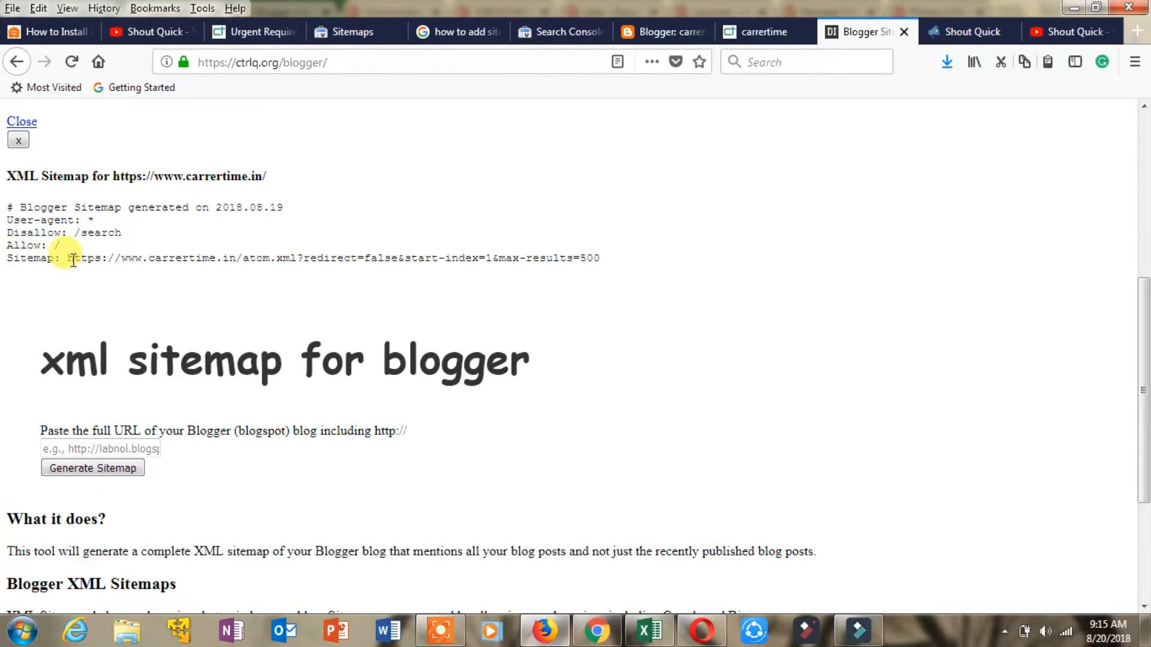
{"action": "mouse_move", "coordinate": [609, 260]}
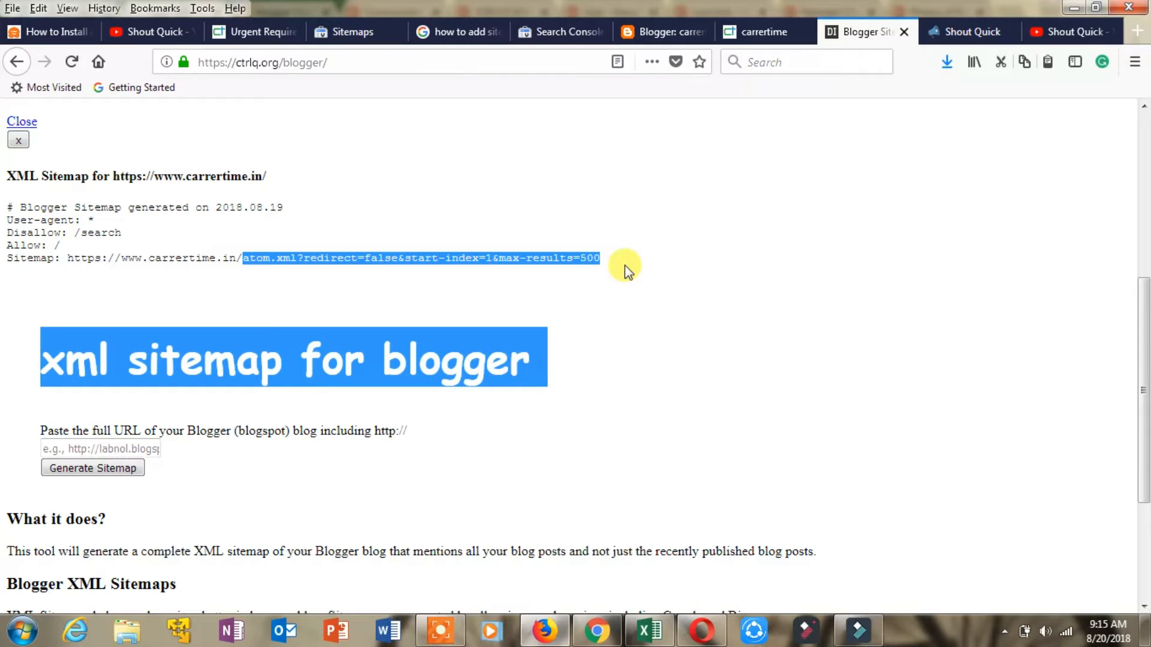
{"action": "left_click", "coordinate": [766, 32]}
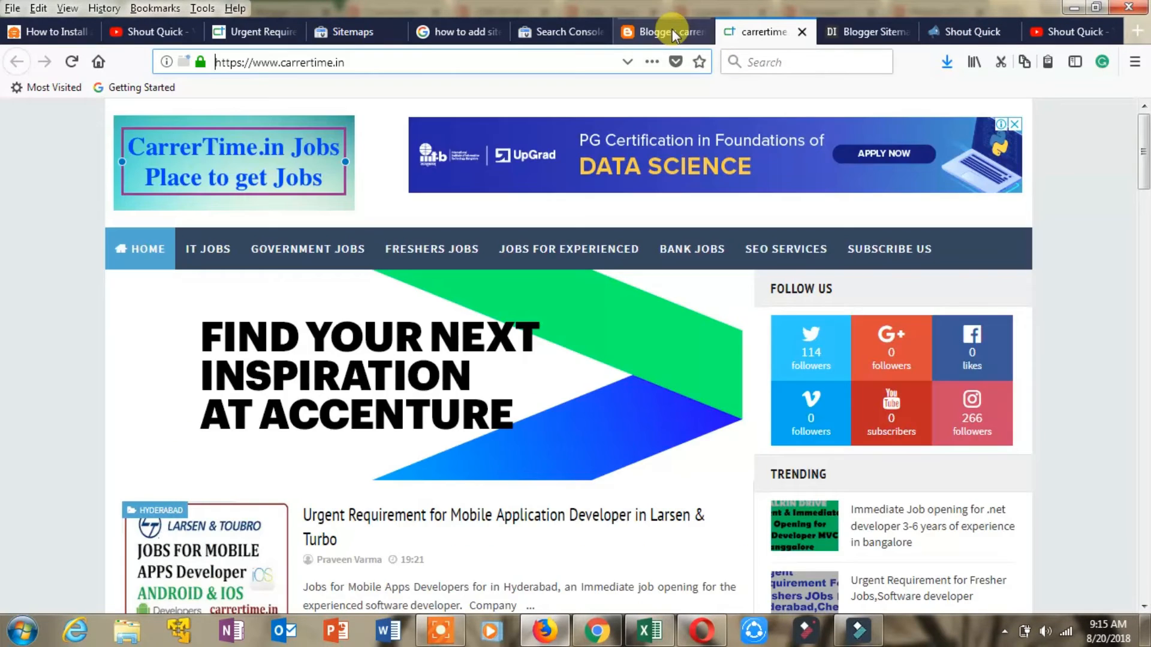
{"action": "left_click", "coordinate": [657, 32]}
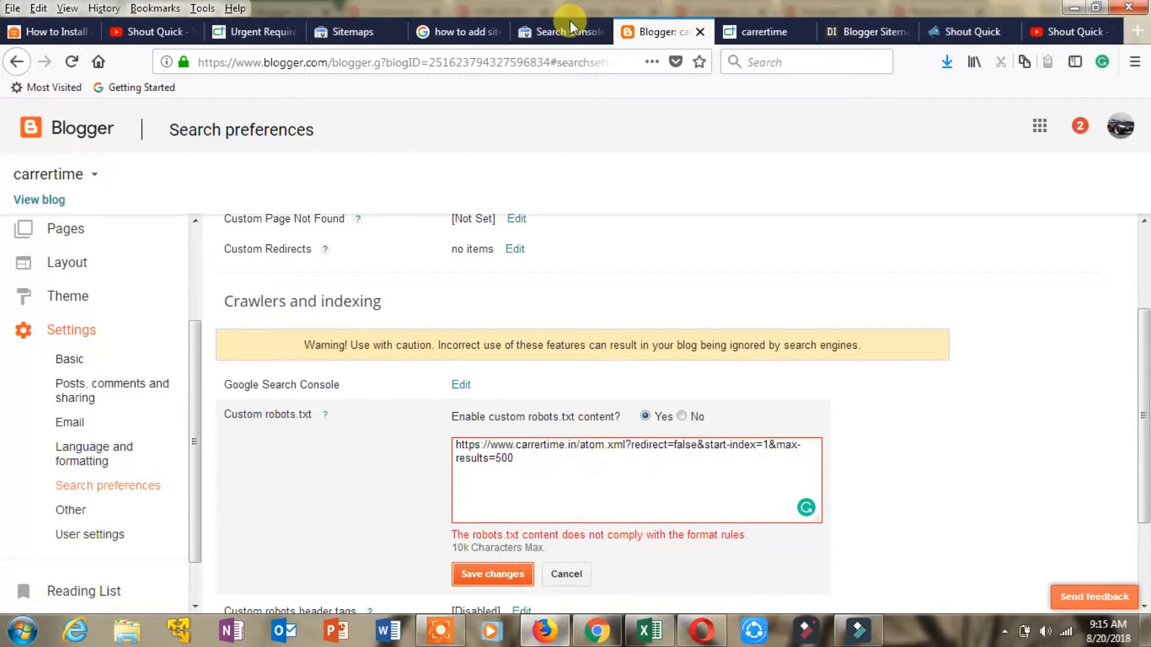
{"action": "left_click", "coordinate": [351, 31]}
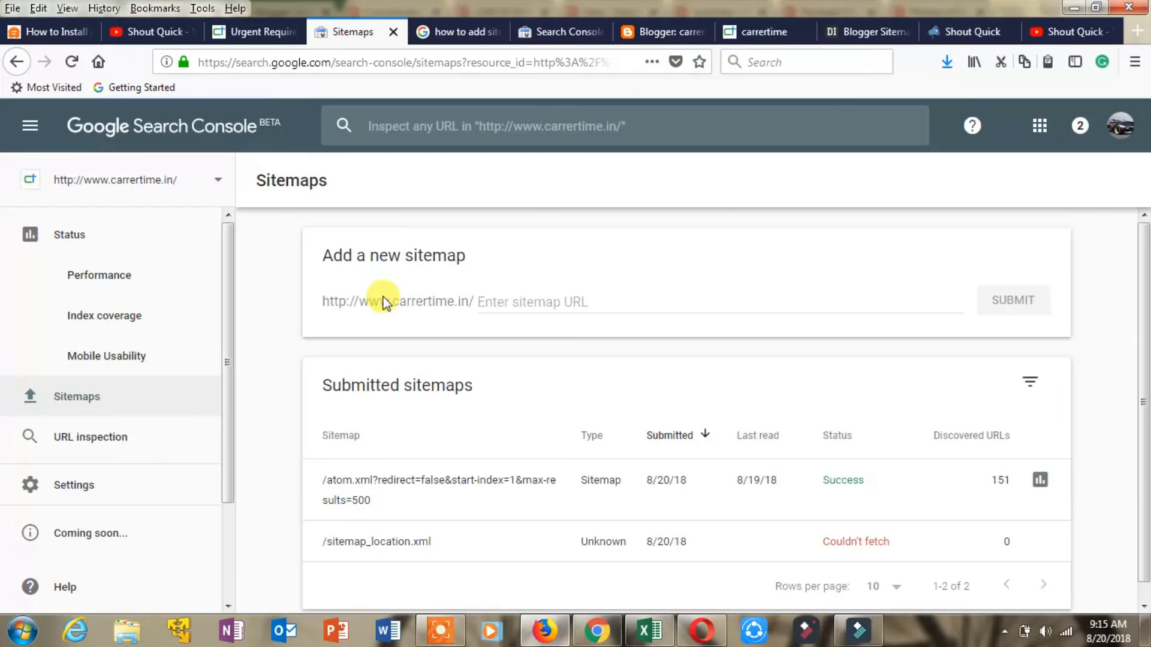
{"action": "left_click", "coordinate": [719, 302]}
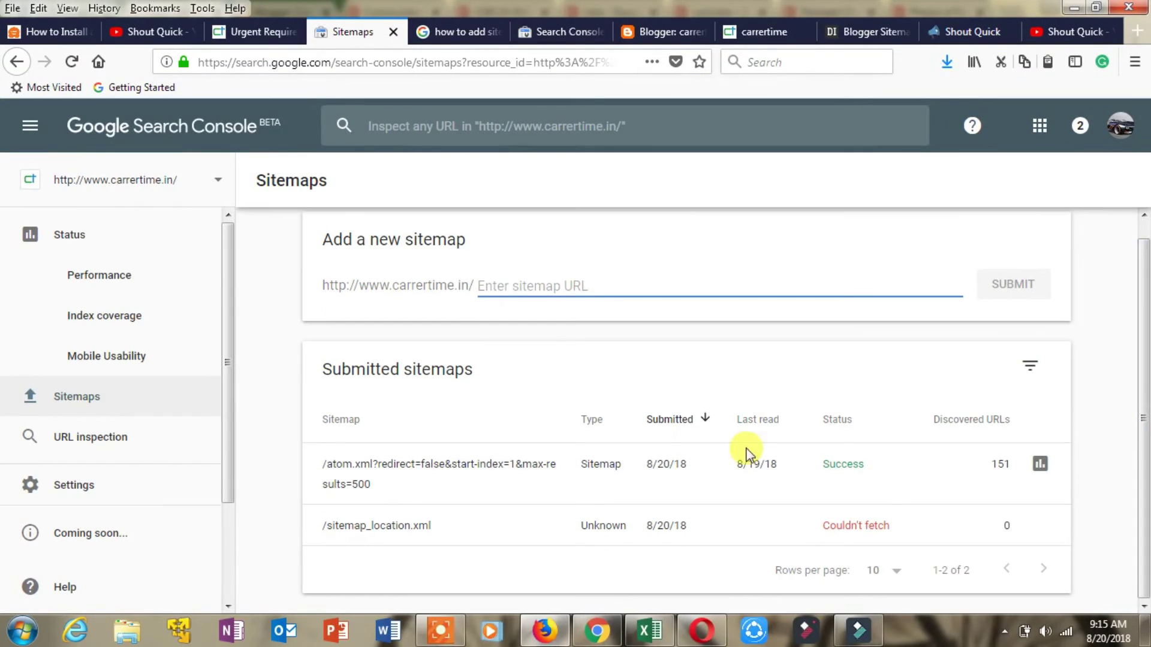
{"action": "mouse_move", "coordinate": [826, 16]}
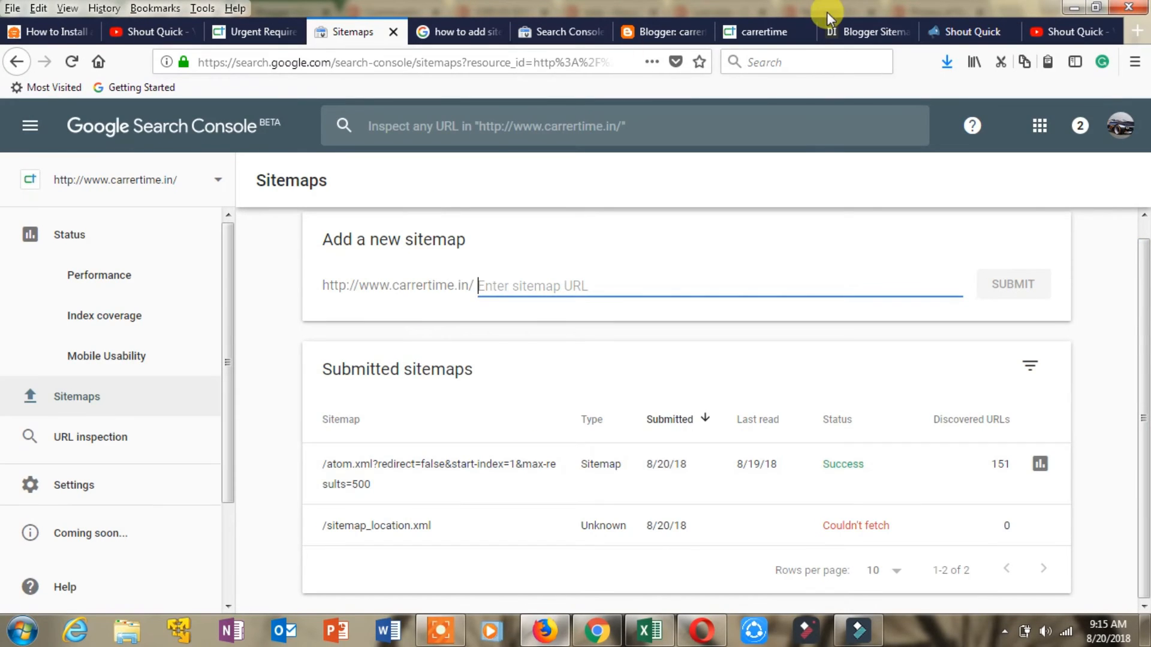
- On ctrlq.org, highlight the atom.xml?redirect=…max-results=500 path in the generated sitemap line
{"action": "left_click", "coordinate": [866, 32]}
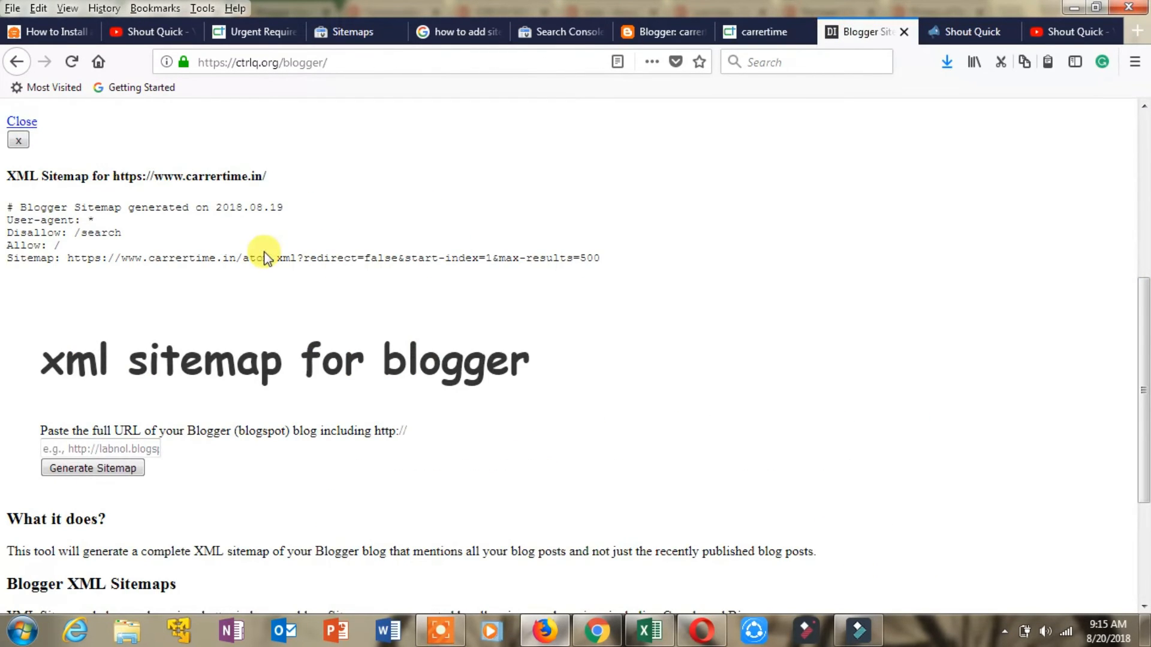
{"action": "double_click", "coordinate": [255, 258]}
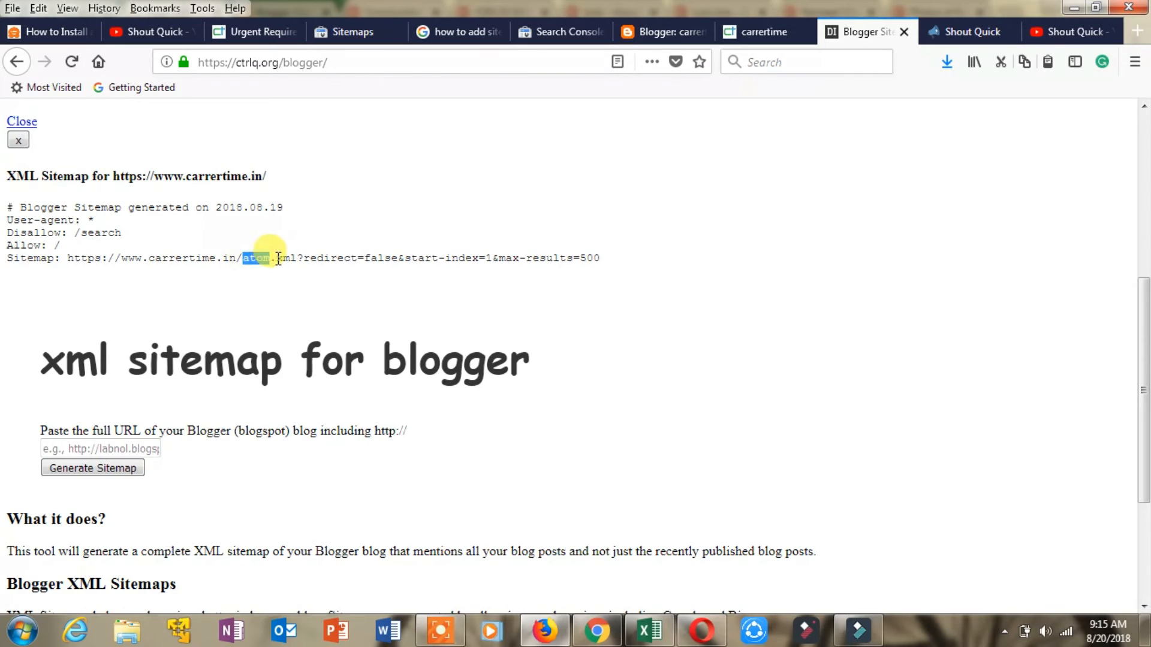
{"action": "left_click_drag", "start_coordinate": [257, 258], "coordinate": [569, 257]}
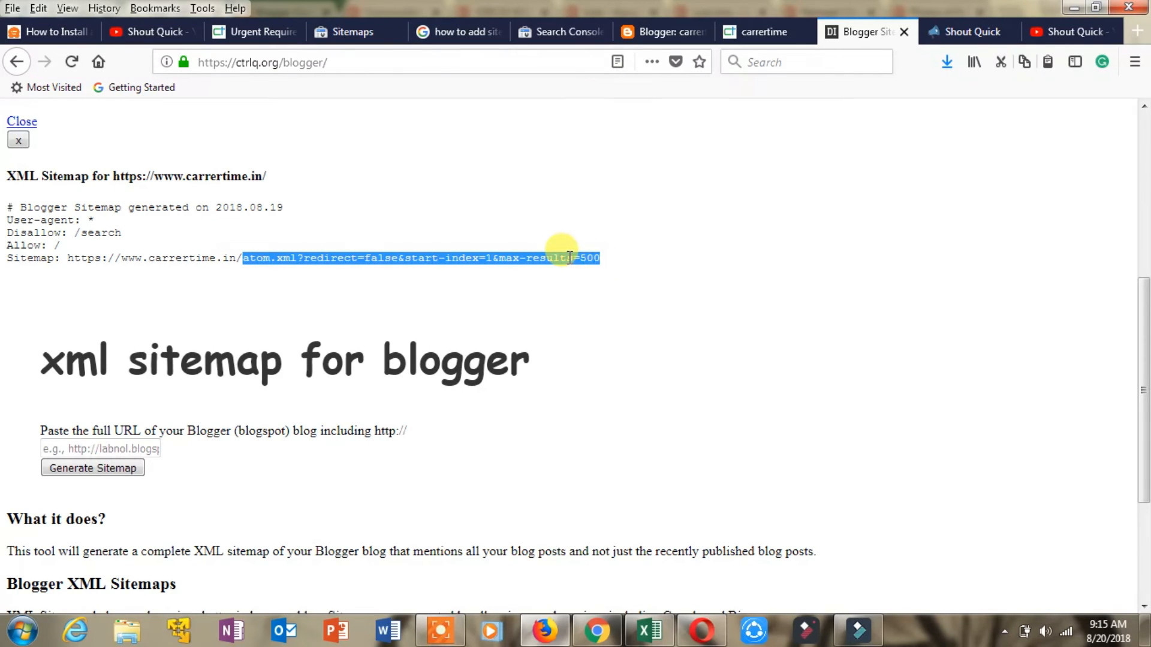